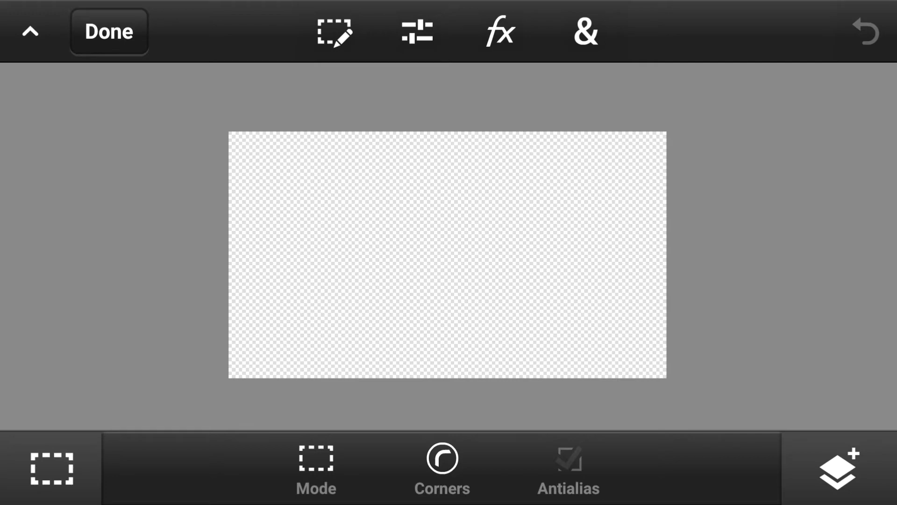
Step: Add a photo layer from the photo library, browsing Local Photos to the Wallpapers folder for the night-city image
click(837, 469)
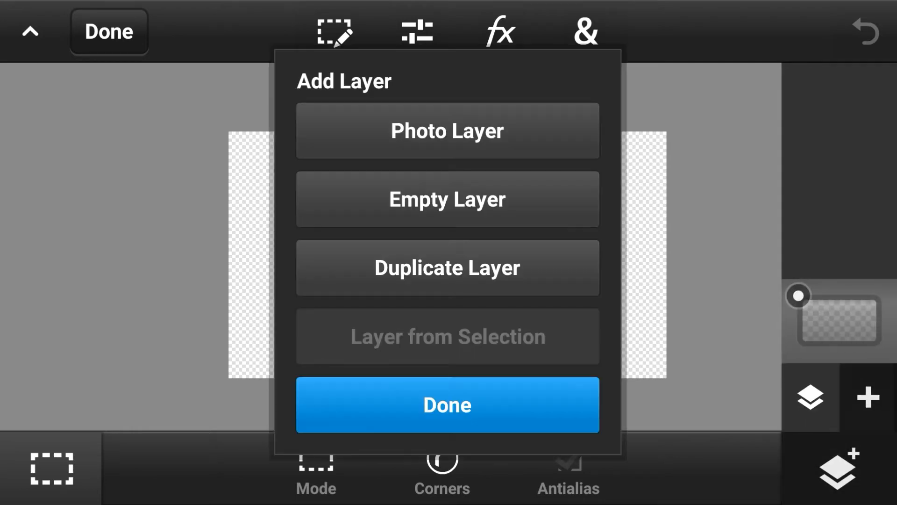
click(446, 130)
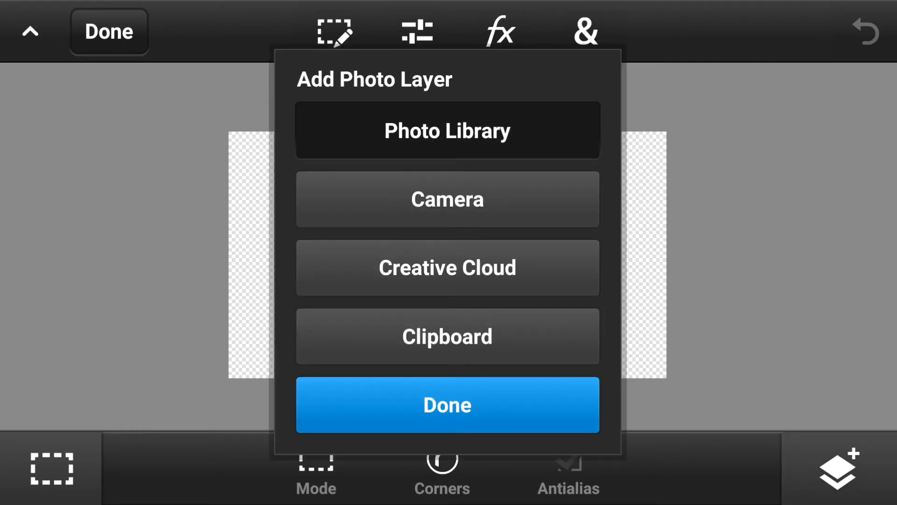
click(447, 130)
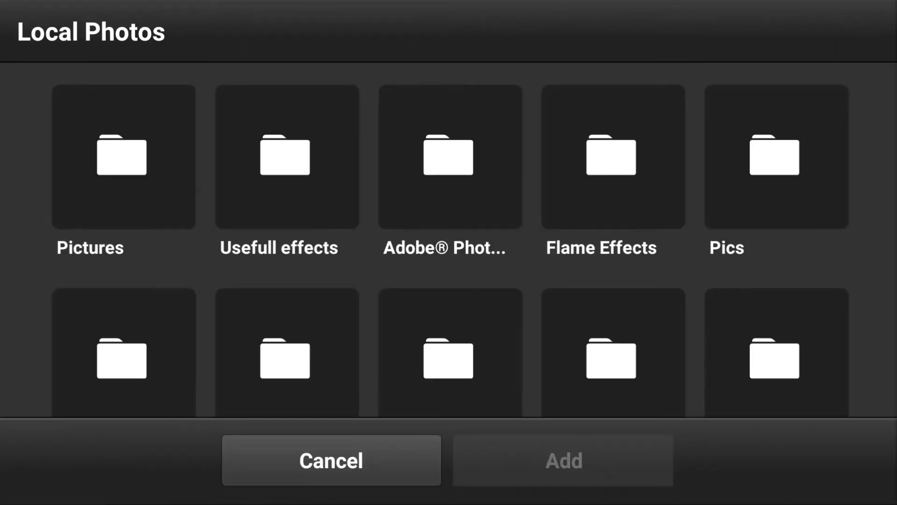
scroll(down, 3)
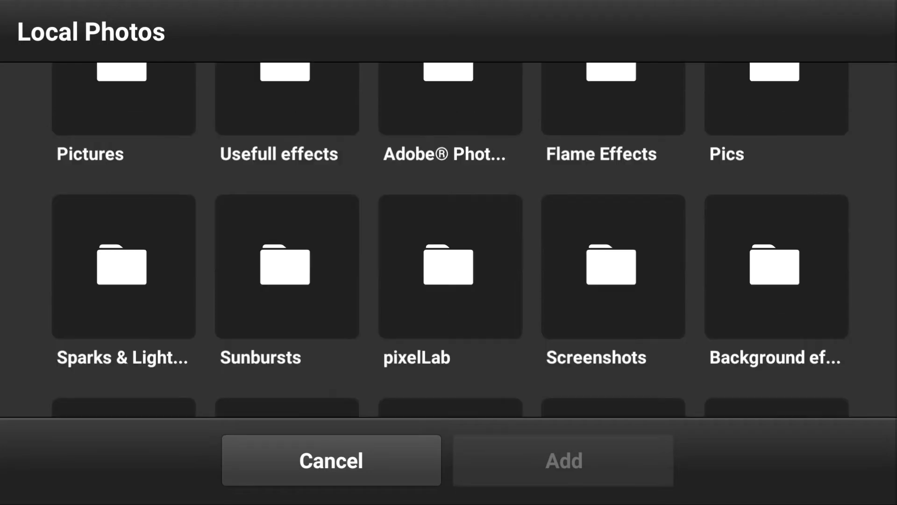
scroll(down, 3)
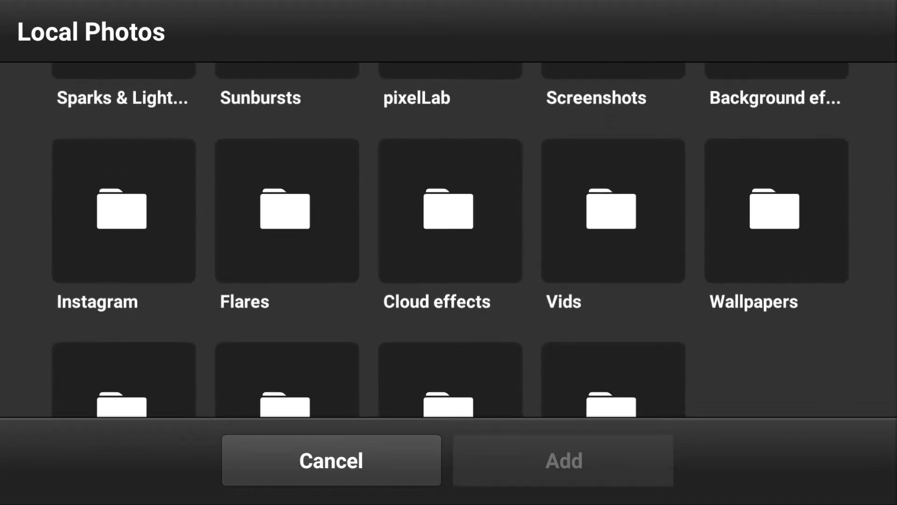
click(775, 210)
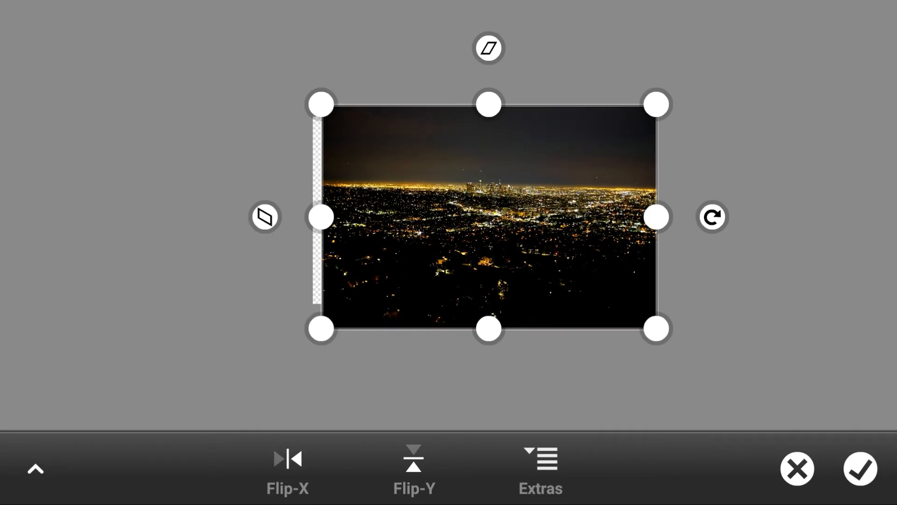
Step: Confirm the city photo's placement, then darken it with Levels by dragging midtones and output left
click(861, 468)
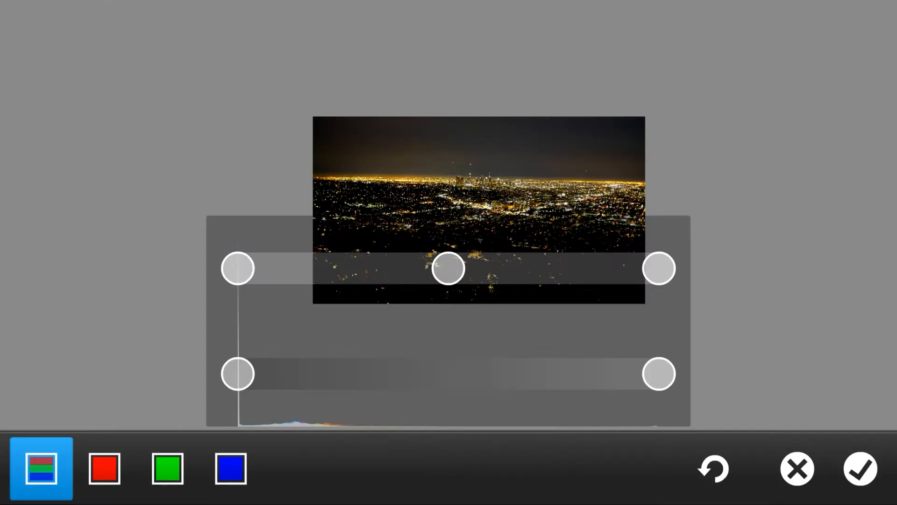
drag(658, 373, 483, 372)
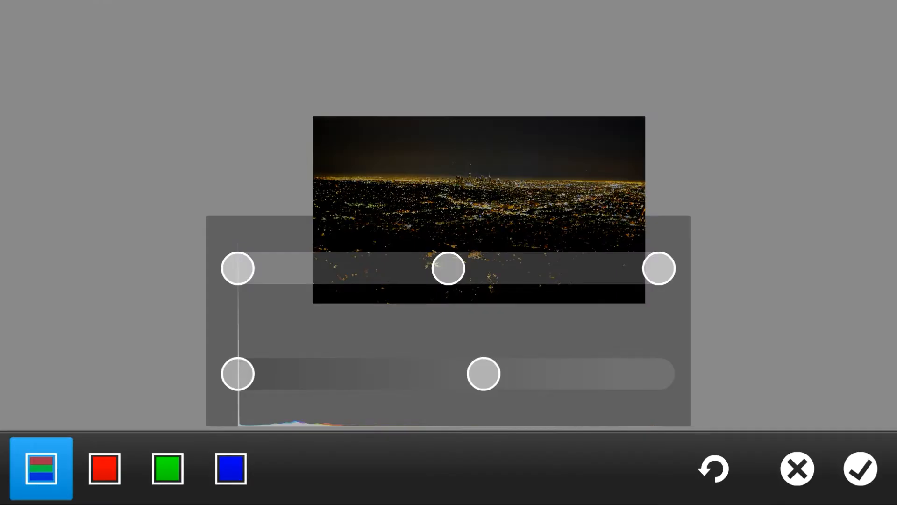
drag(483, 373, 375, 374)
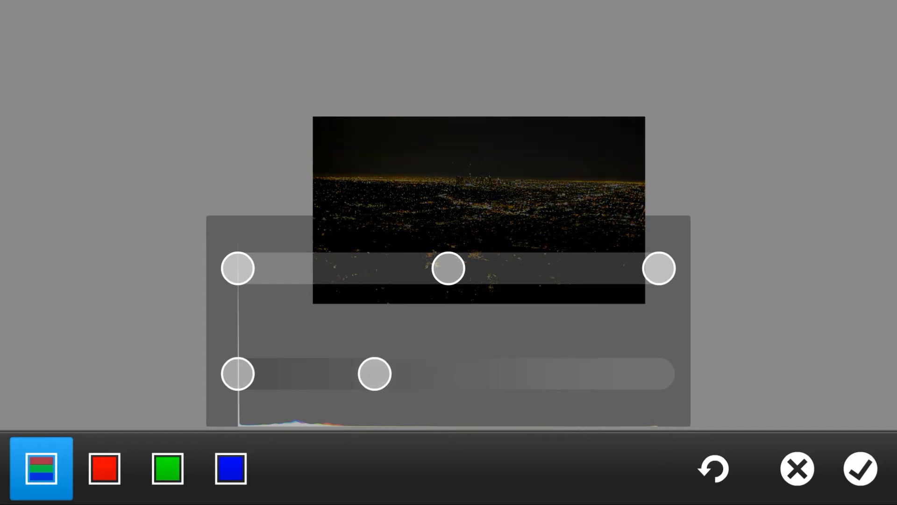
click(861, 468)
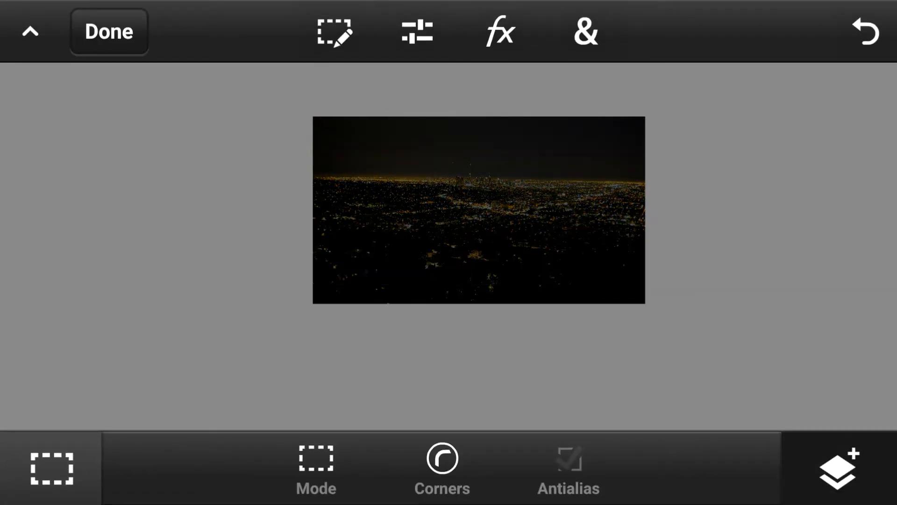
Step: Add the orange diagonal-streak image from Background effects as a new photo layer over the city
click(837, 467)
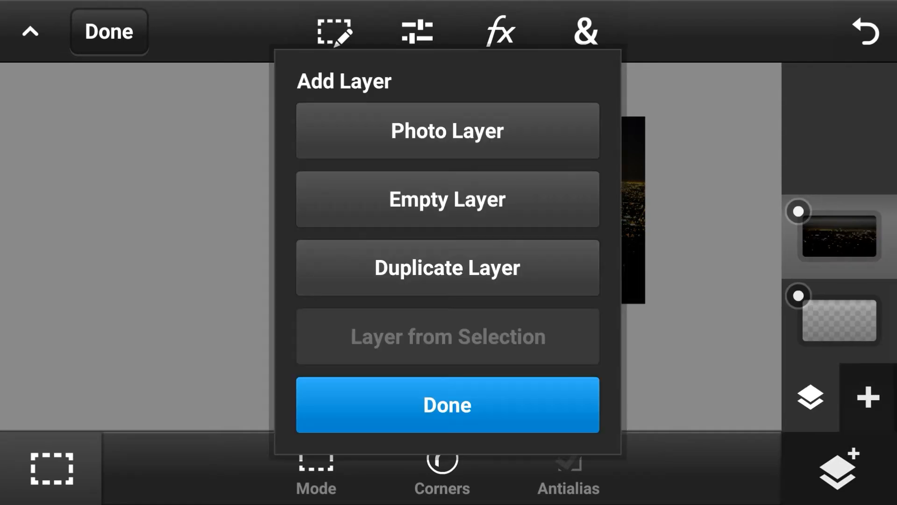
click(447, 131)
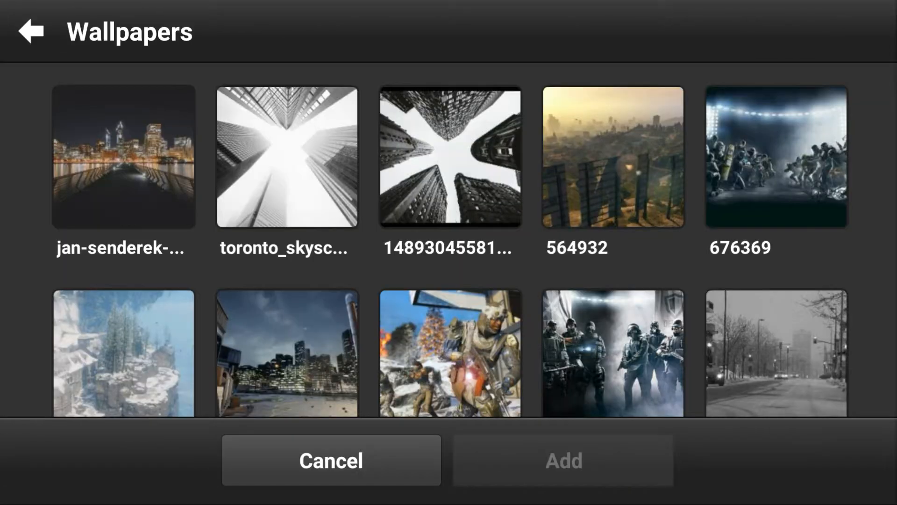
click(32, 31)
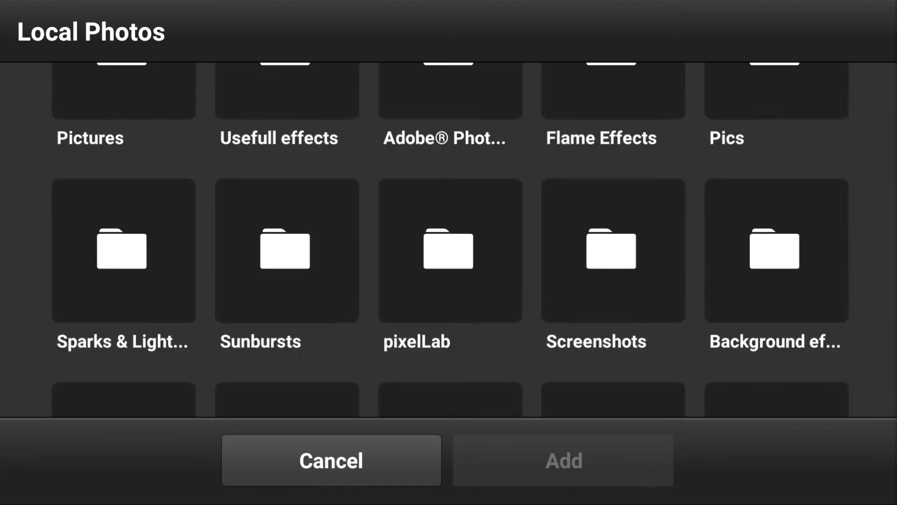
scroll(down, 3)
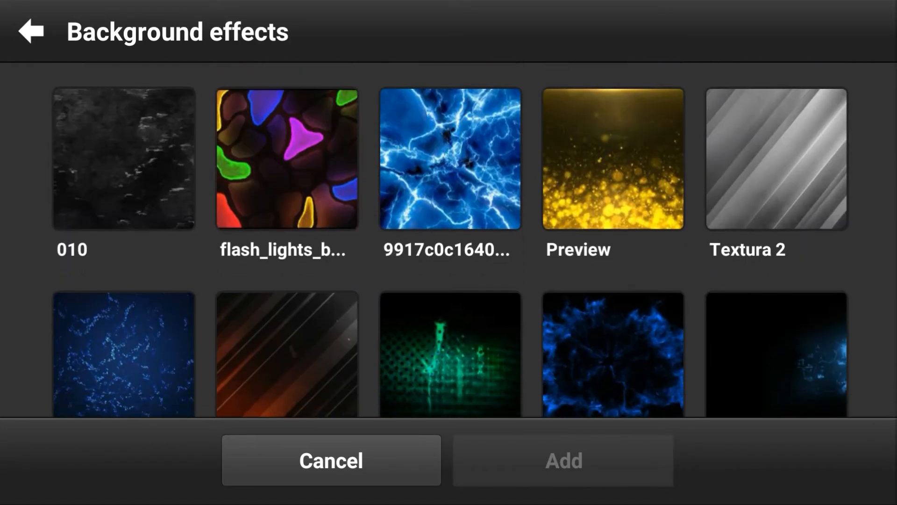
click(286, 356)
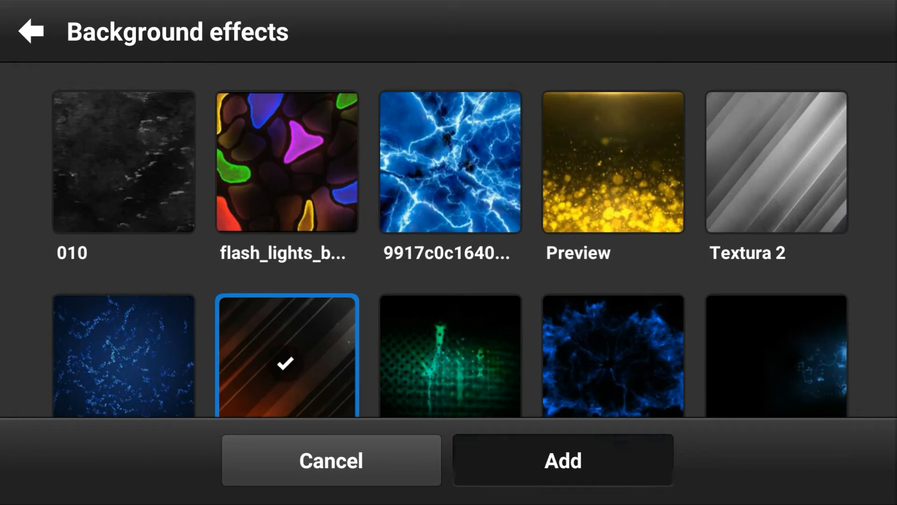
click(562, 460)
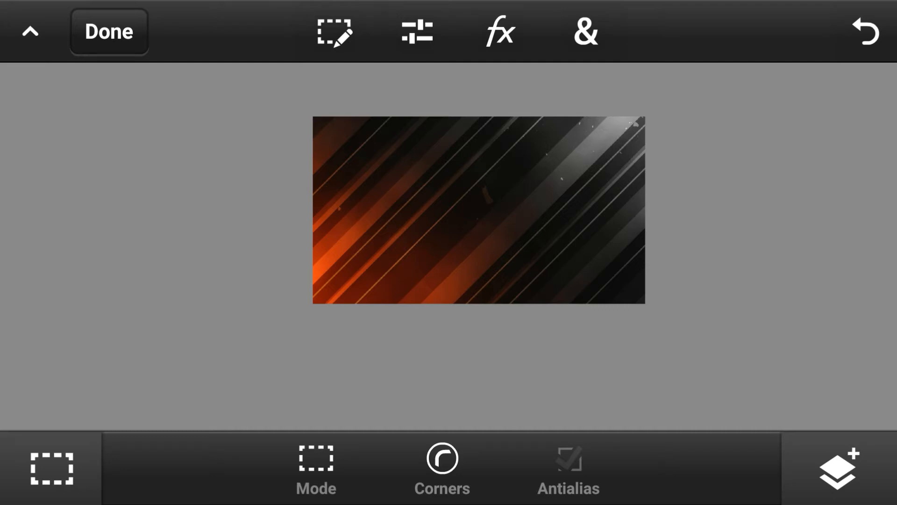
Step: Recolour the streaks green with Color Balance: Red -100%, Green +100%, Blue -100%
click(416, 32)
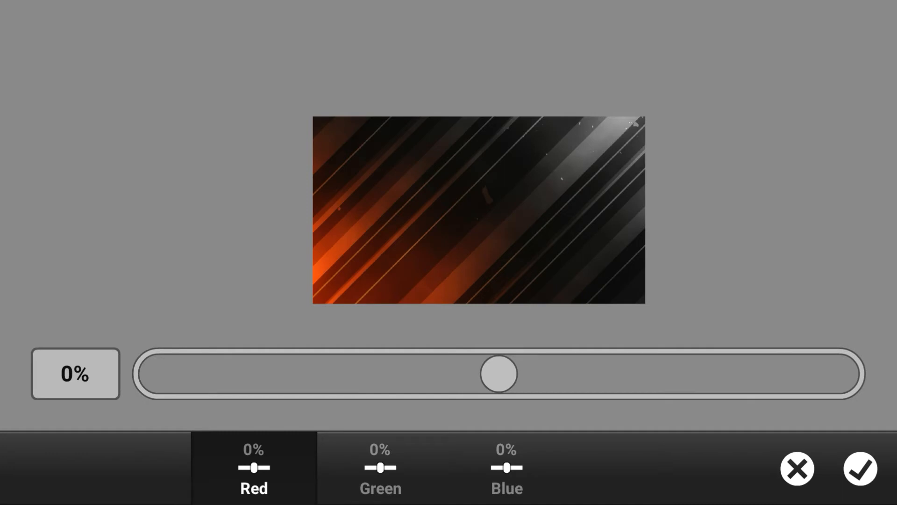
drag(499, 373, 160, 373)
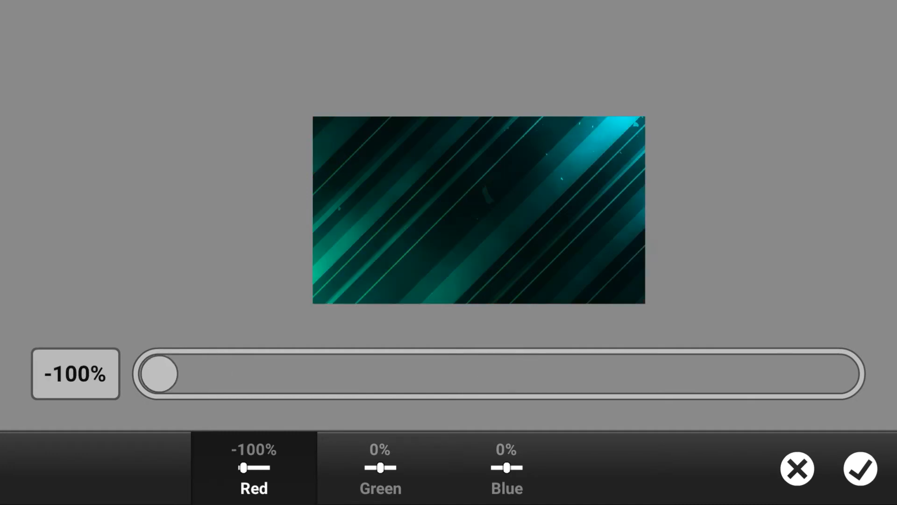
click(380, 467)
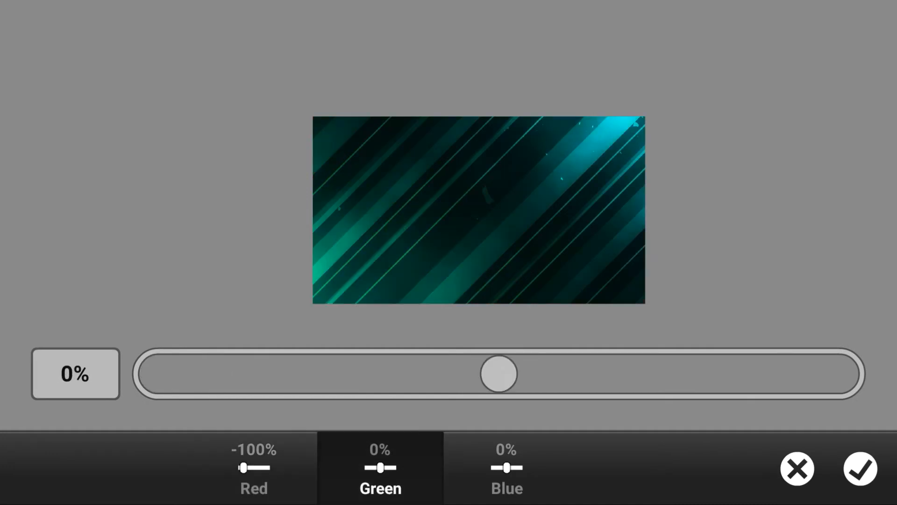
drag(498, 373, 835, 373)
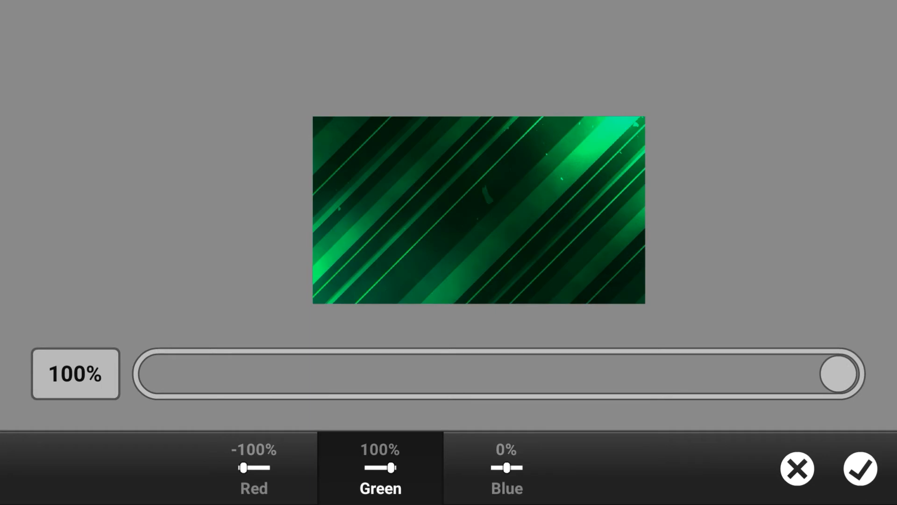
click(505, 467)
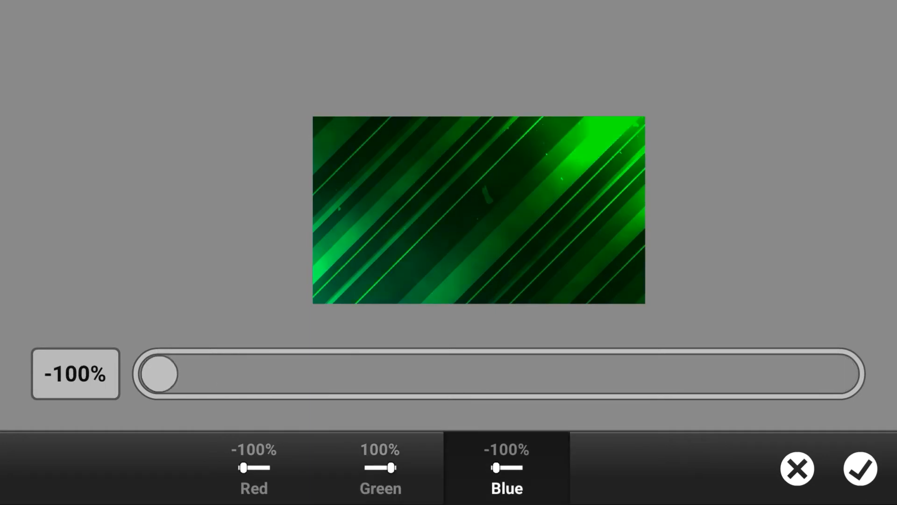
click(859, 468)
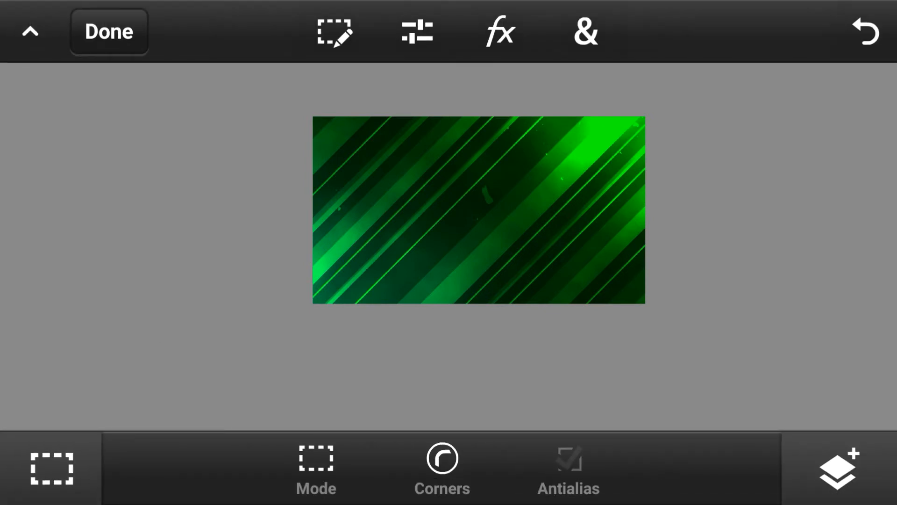
Step: Set the green streak layer's blend mode to Linear Dodge (Add) so city lights show through
click(837, 467)
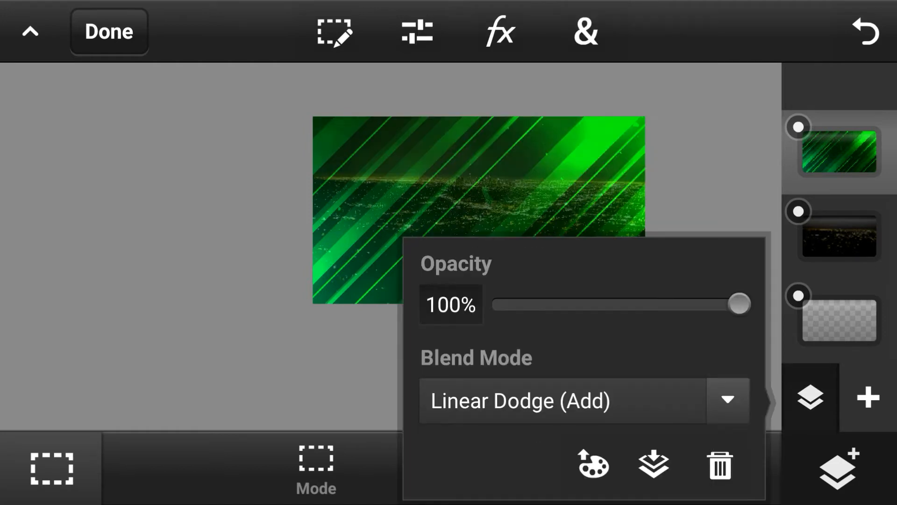
click(451, 304)
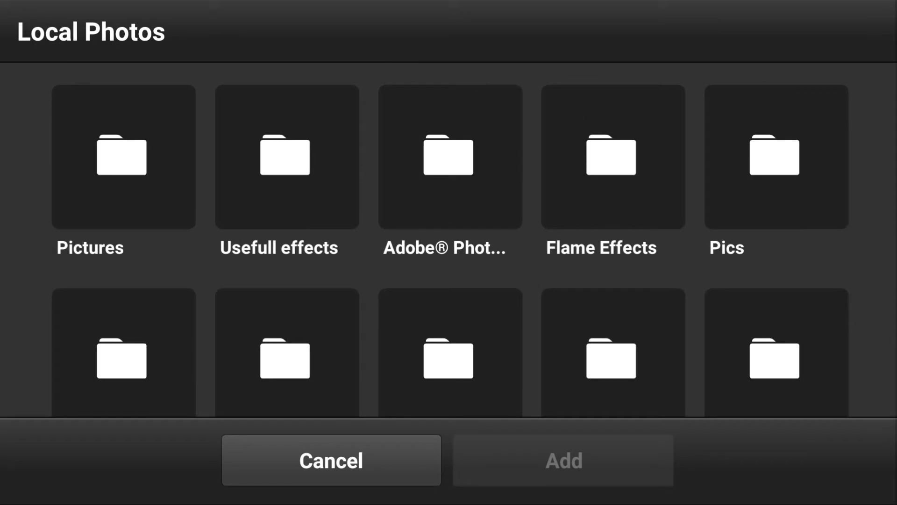
Step: Place the white 'YOUR TEXT' image layer over the design and bring up the Add Layer choices
scroll(down, 3)
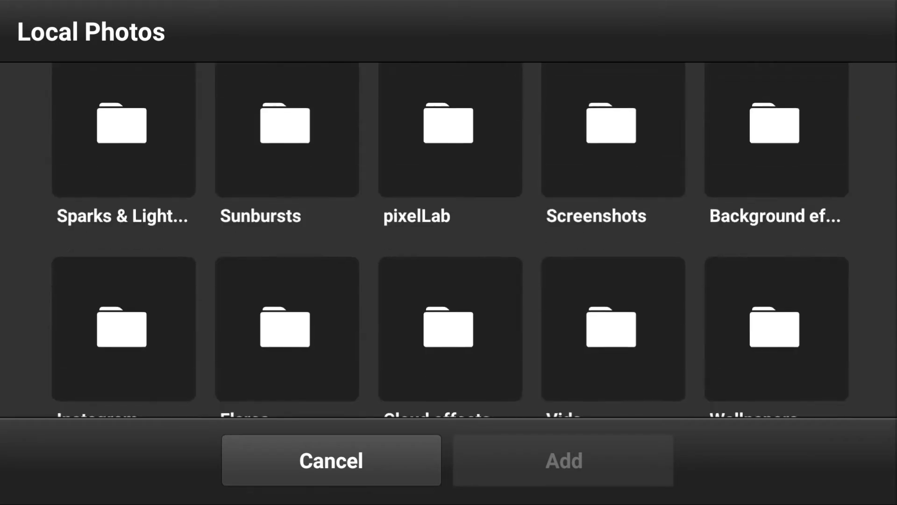
click(450, 130)
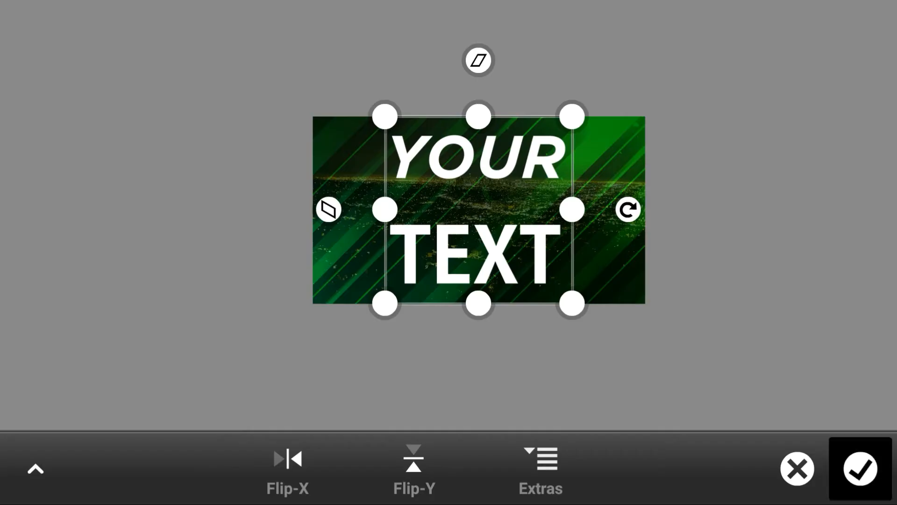
click(861, 468)
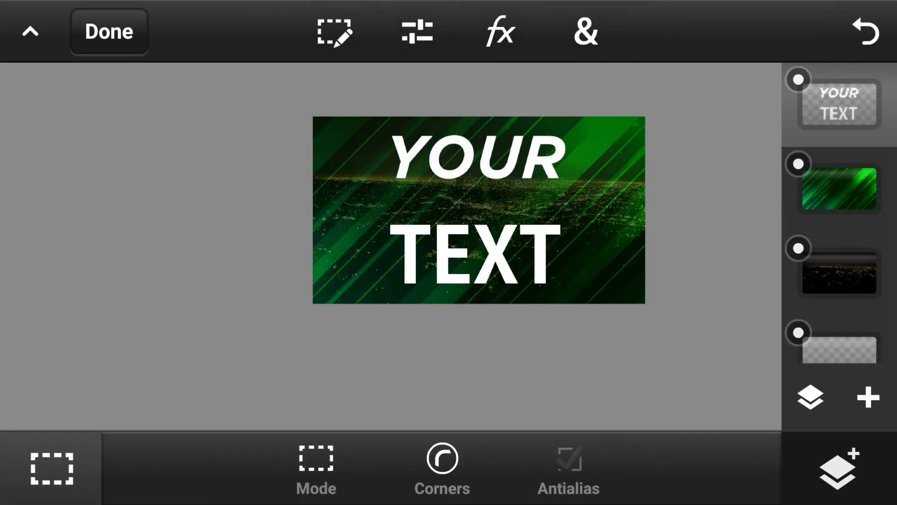
click(867, 397)
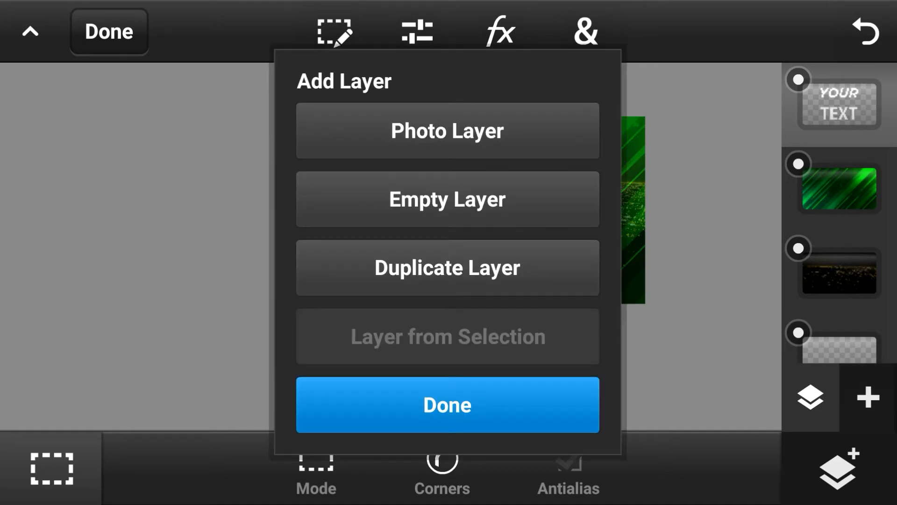
Step: Add an empty layer, then cut the word YOUR out of the YOUR TEXT layer
click(447, 403)
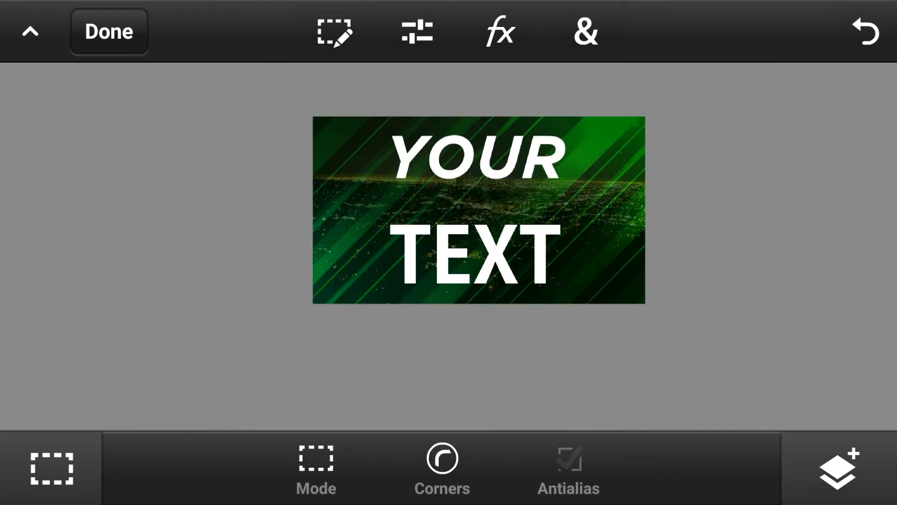
click(837, 467)
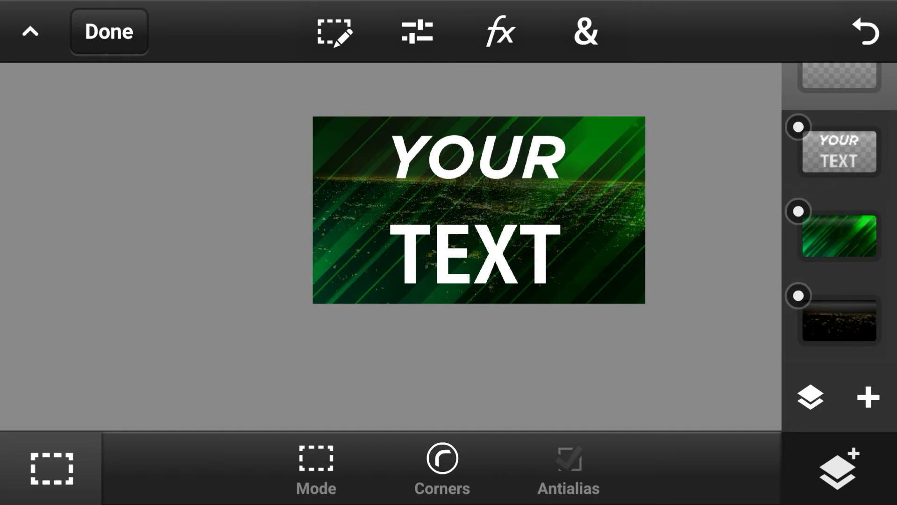
scroll(down, 3)
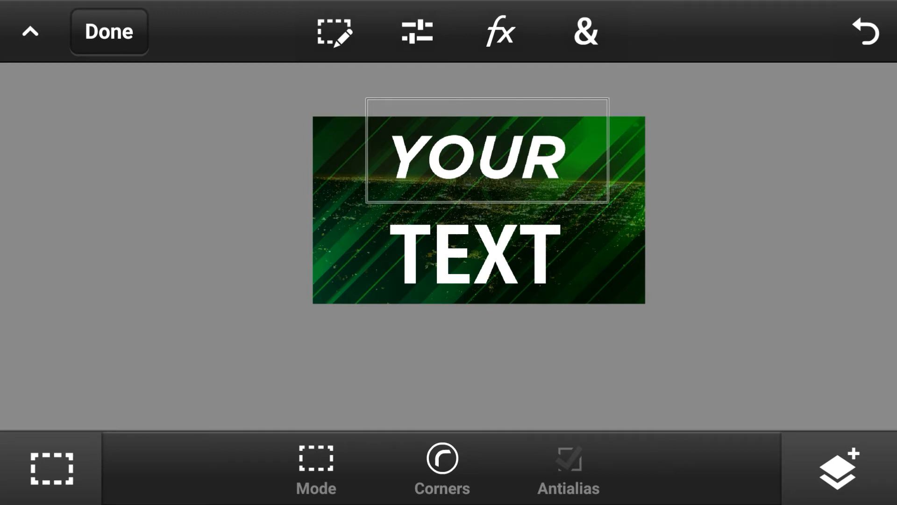
click(837, 468)
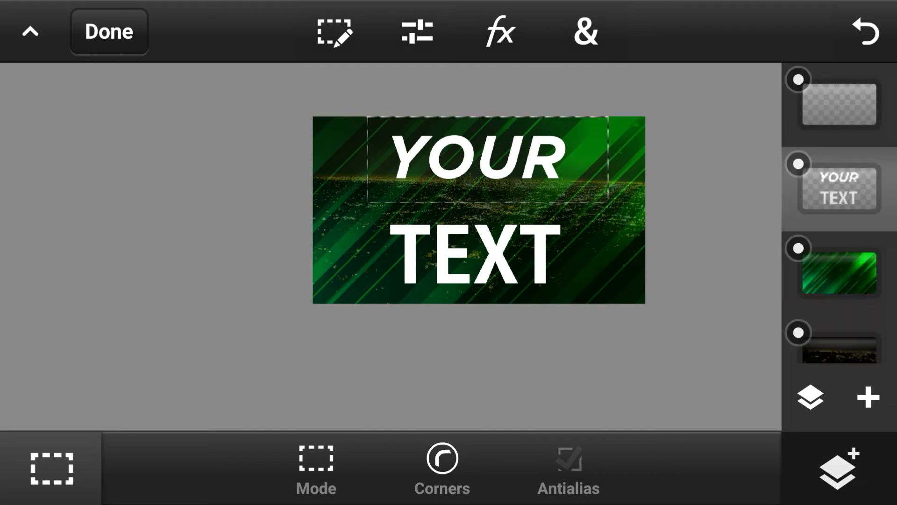
click(334, 32)
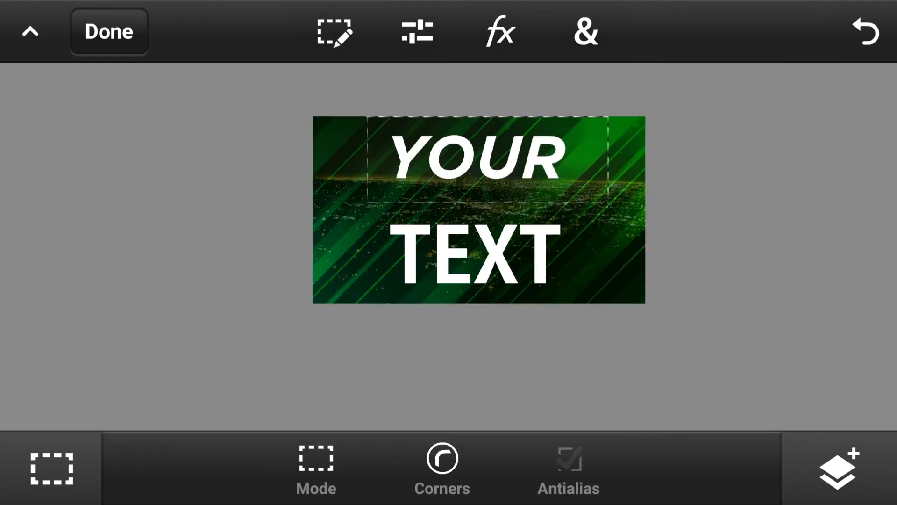
click(334, 31)
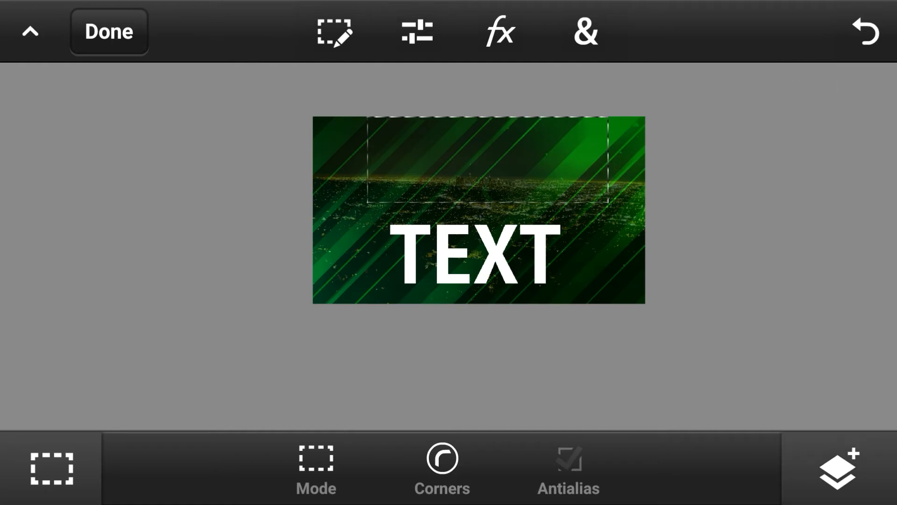
Step: Paste YOUR onto the empty top layer and confirm its placement above TEXT
click(837, 468)
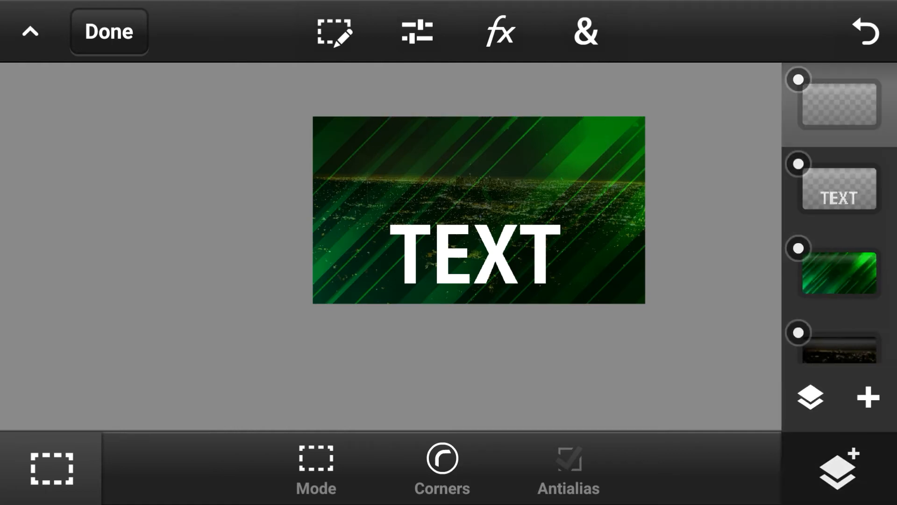
click(334, 32)
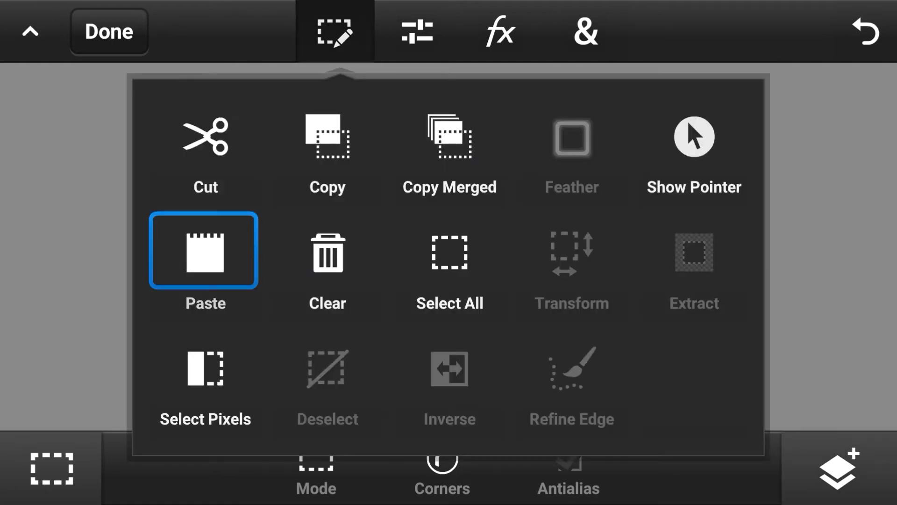
click(204, 250)
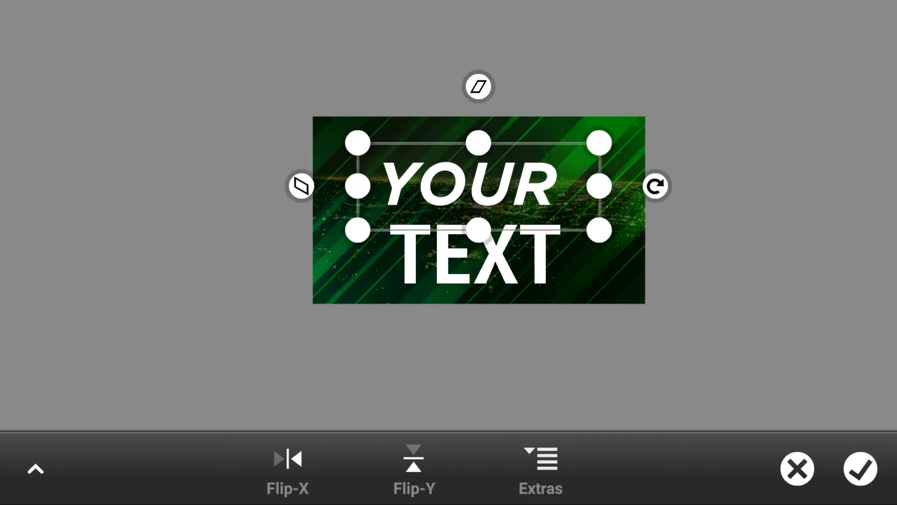
click(539, 467)
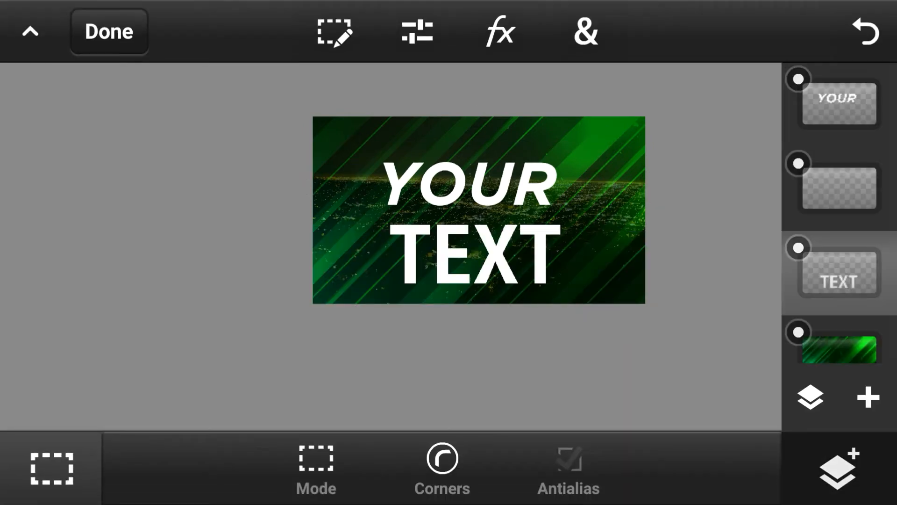
Step: Transform the TEXT layer upward so it sits snugly centred beneath YOUR
click(585, 32)
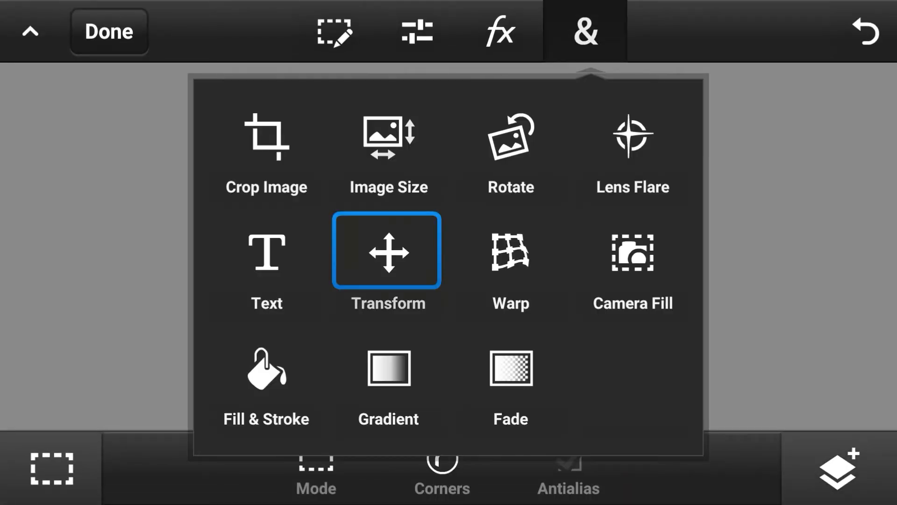
click(386, 251)
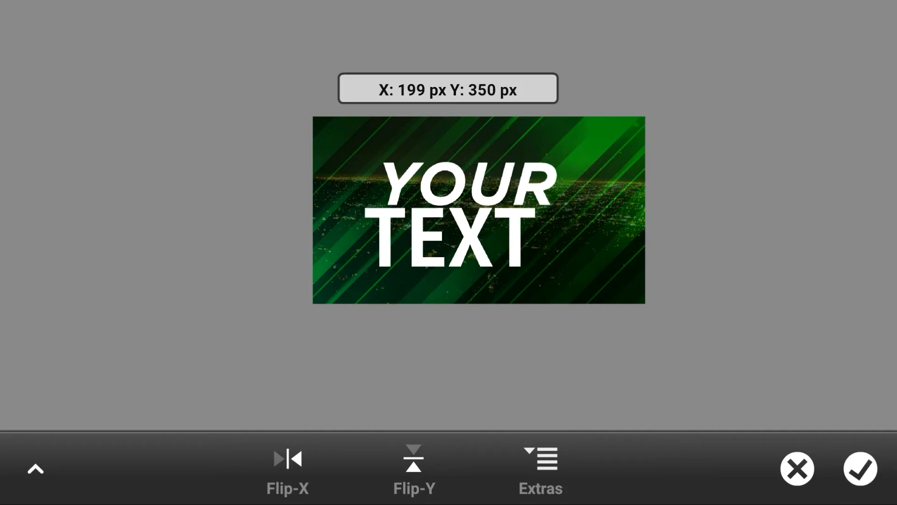
drag(429, 241, 493, 236)
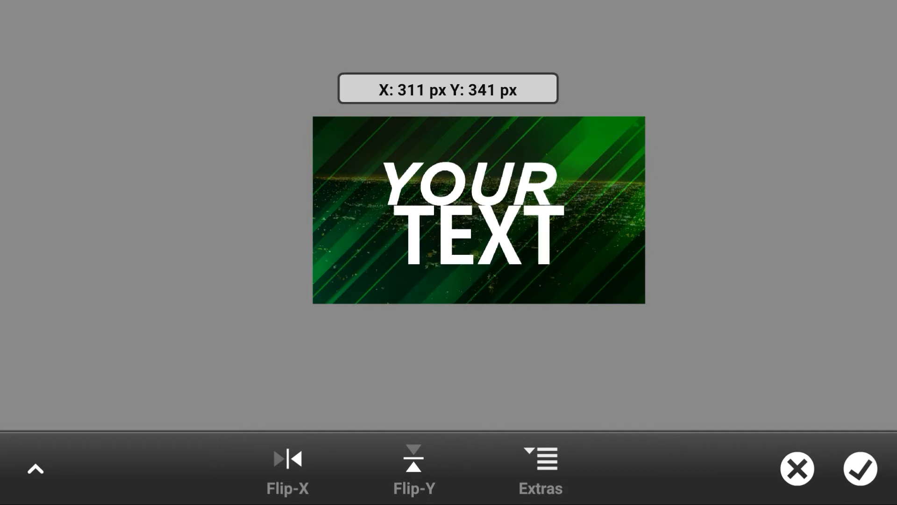
click(860, 468)
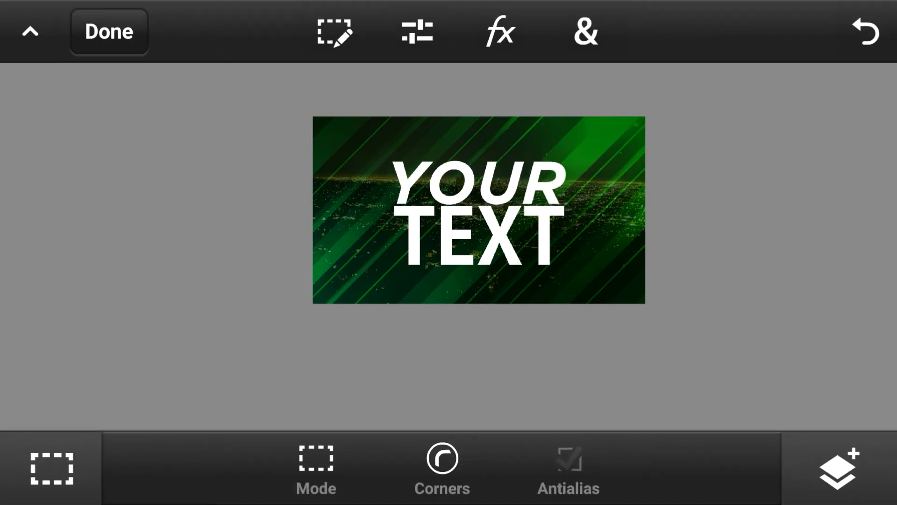
Step: Fill the TEXT pixels with a bright-to-dark green gradient set via HSB colour stops
click(837, 468)
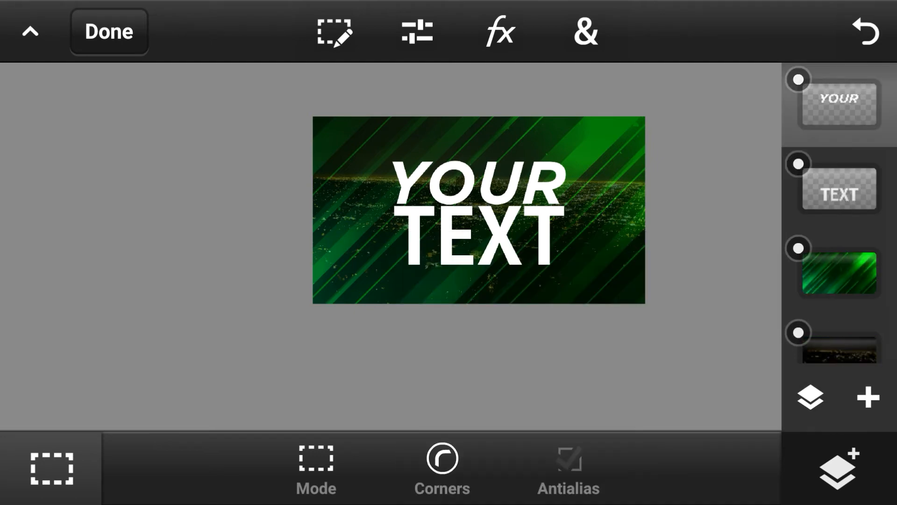
click(583, 31)
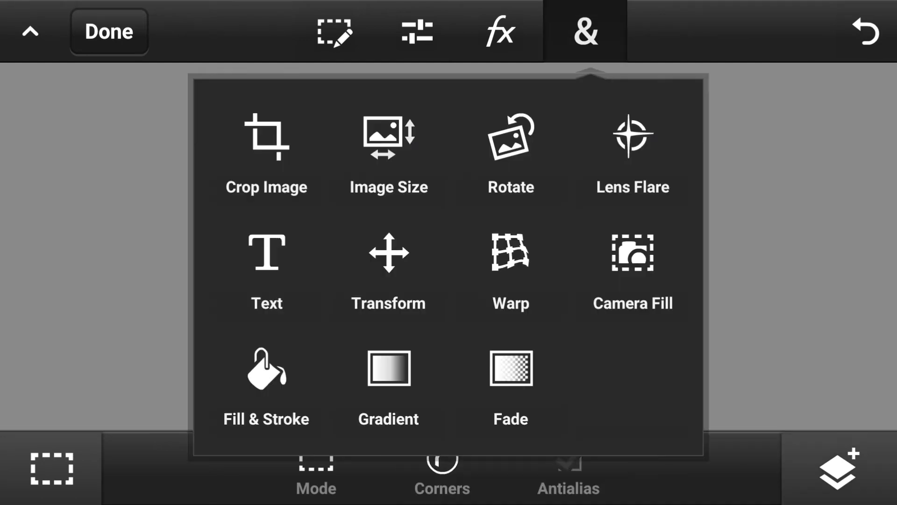
click(585, 31)
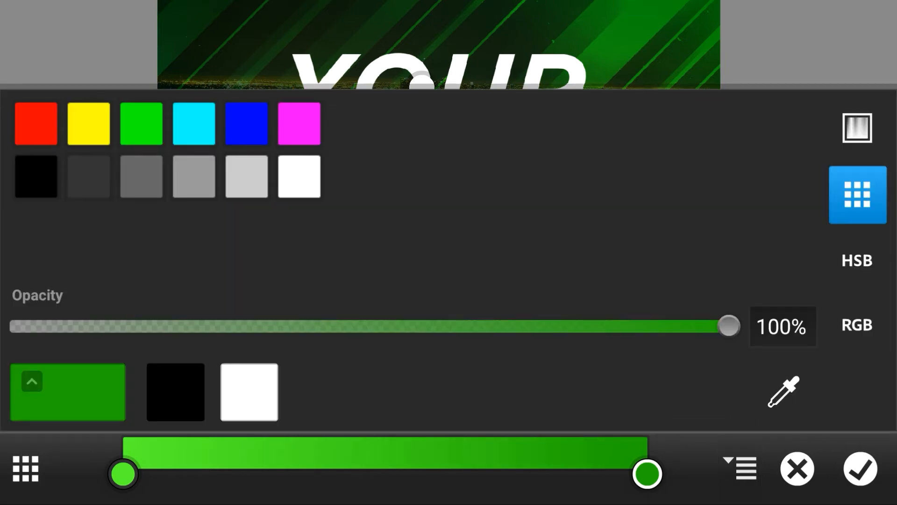
click(857, 259)
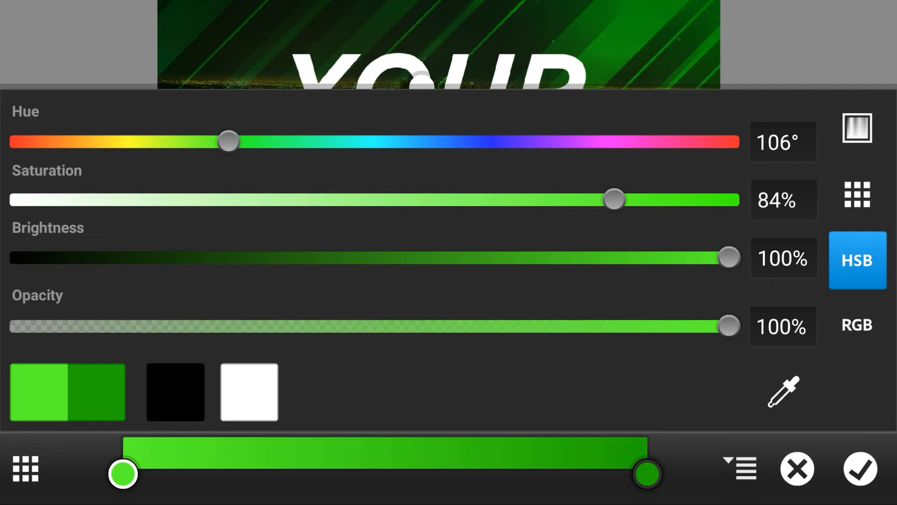
click(850, 468)
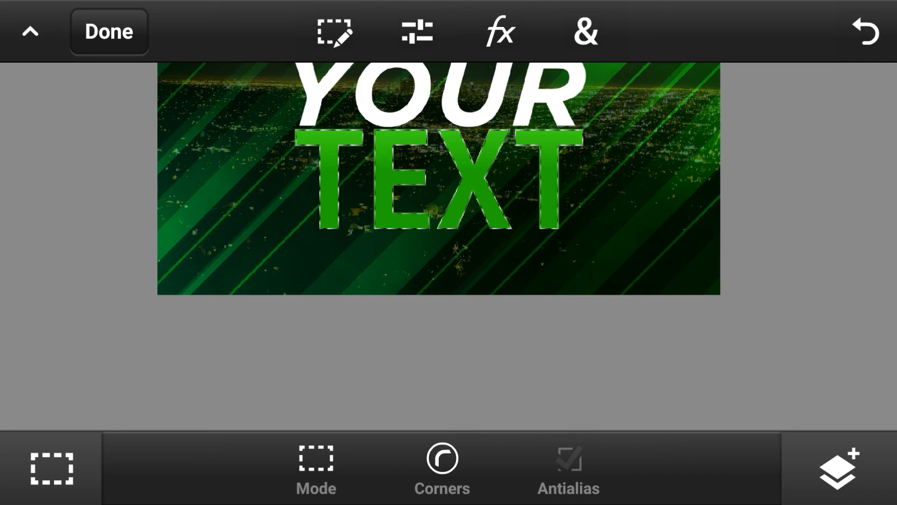
Step: Outline TEXT with a 4px bright-green stroke, then drop the selection
click(585, 31)
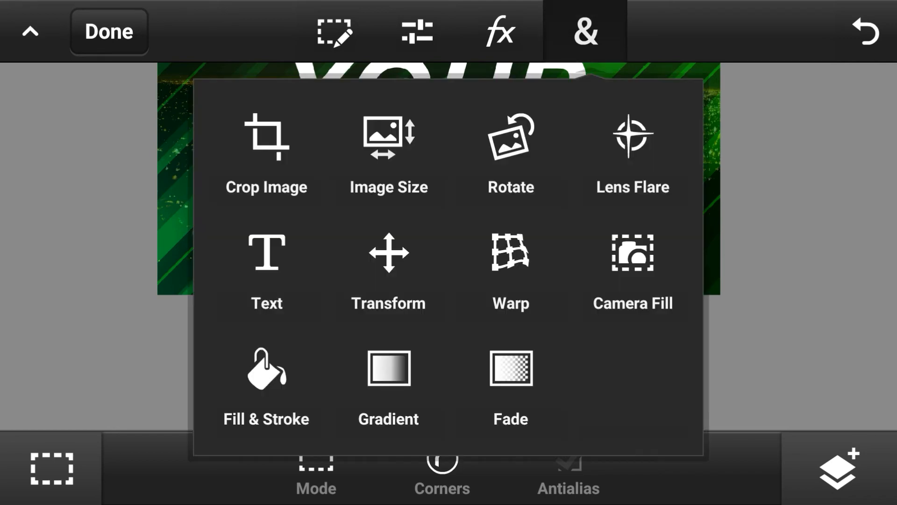
click(264, 383)
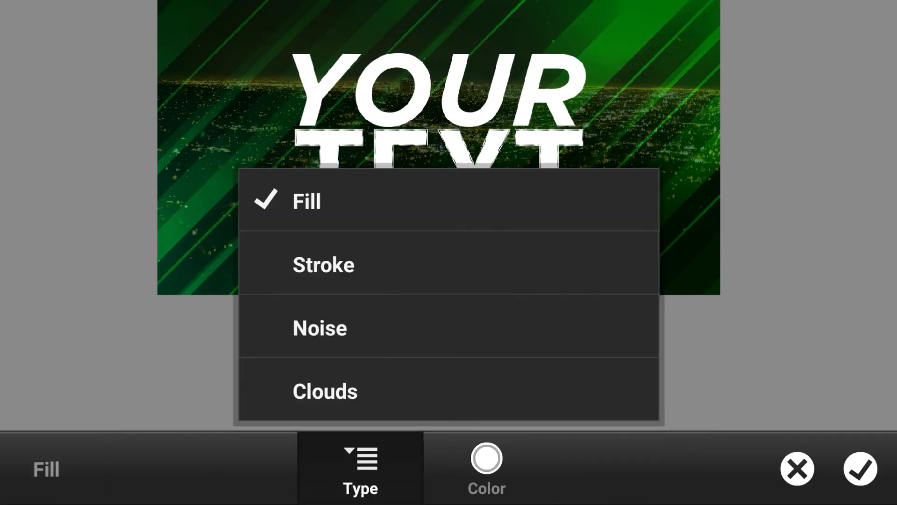
click(323, 264)
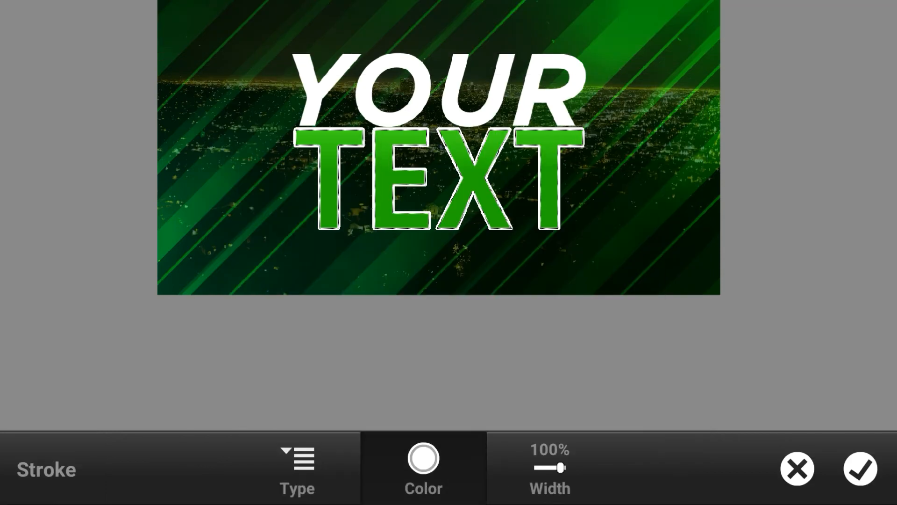
click(423, 466)
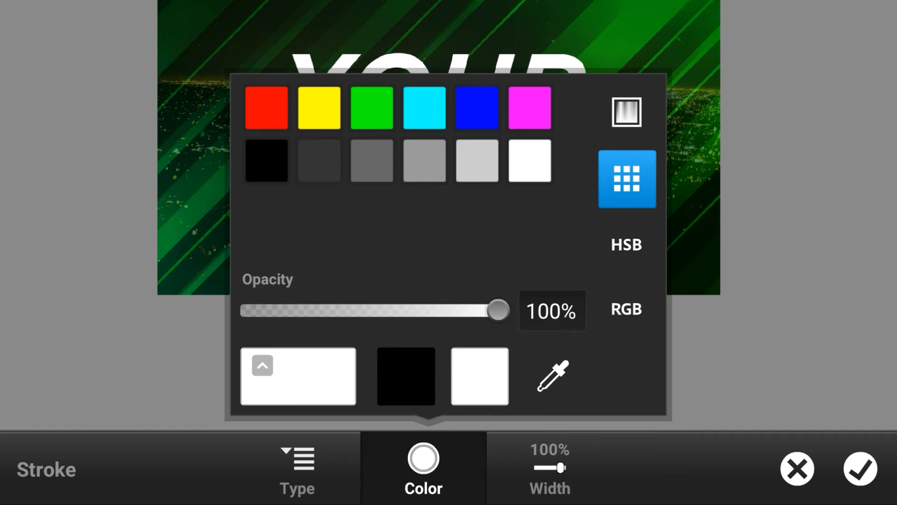
click(548, 467)
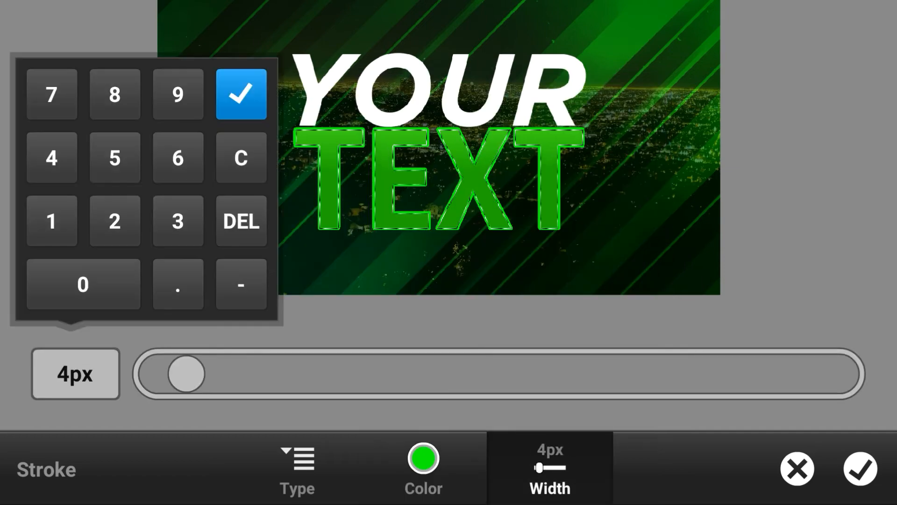
drag(183, 374, 226, 373)
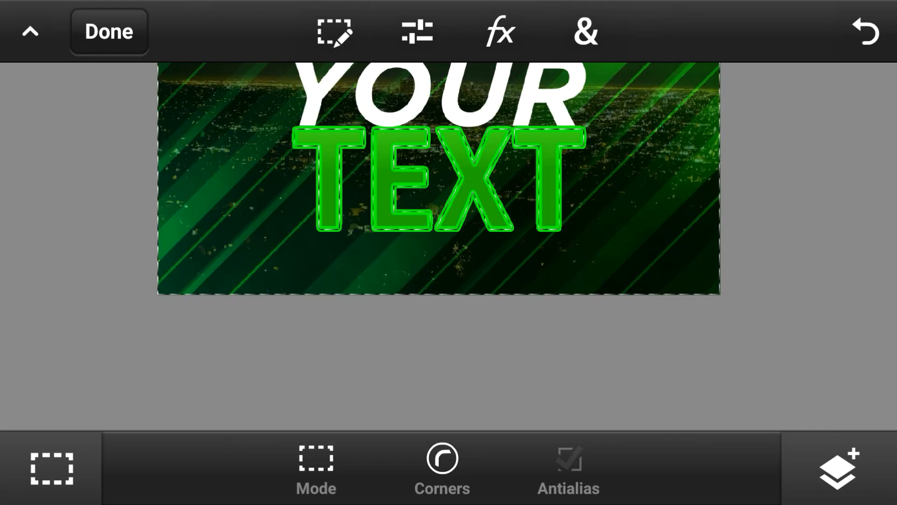
click(334, 31)
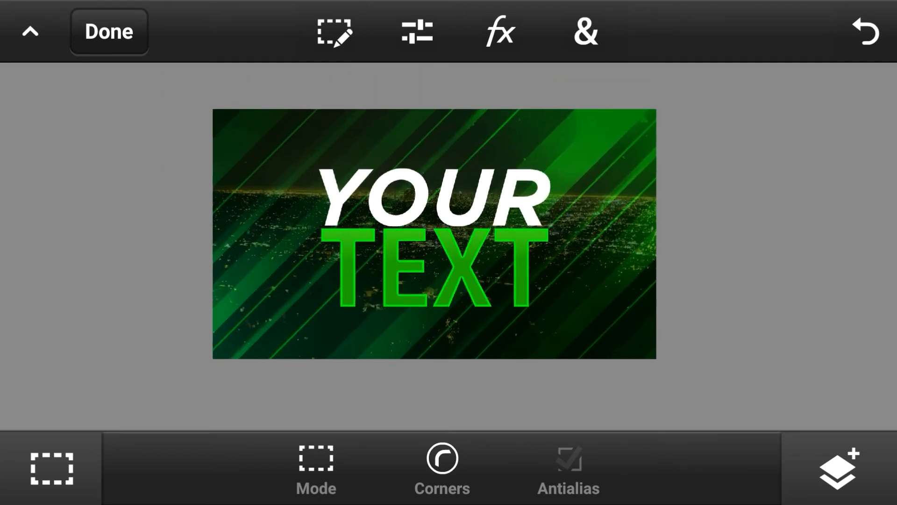
Step: Apply a Basic Drop Shadow to the YOUR TEXT layer at 90°, blur 8, distance 4
click(837, 467)
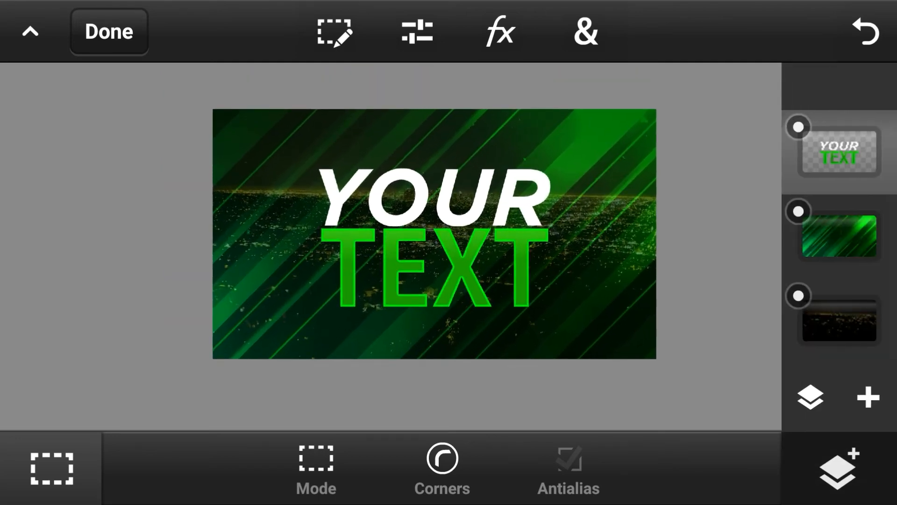
click(499, 32)
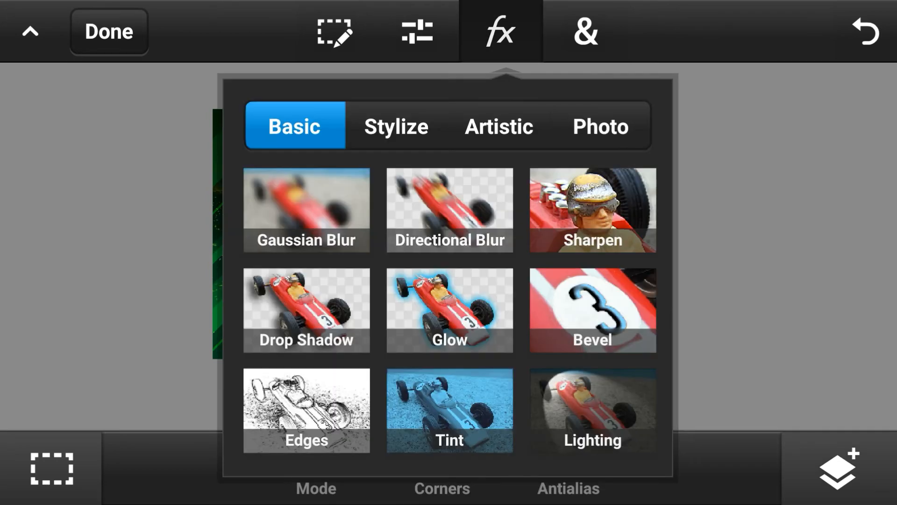
click(307, 310)
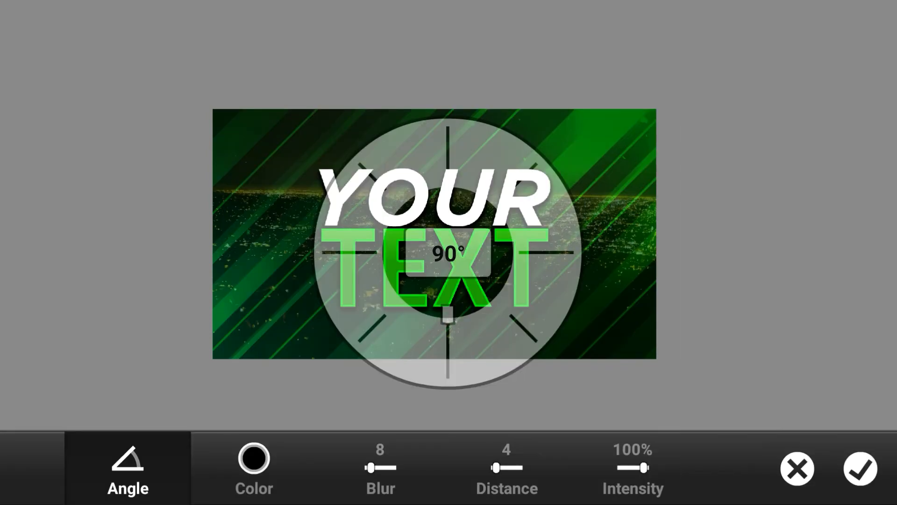
click(862, 468)
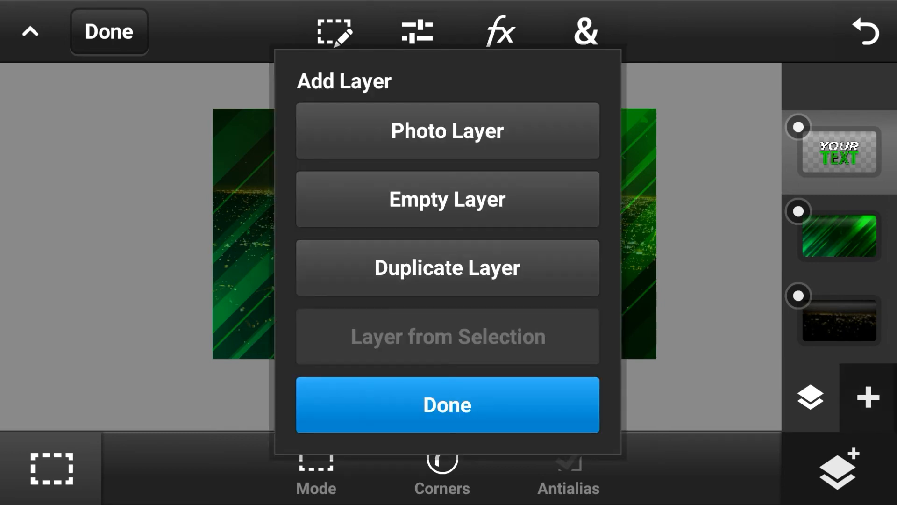
Step: Add an empty layer and switch to the Spray Paint tool
click(447, 404)
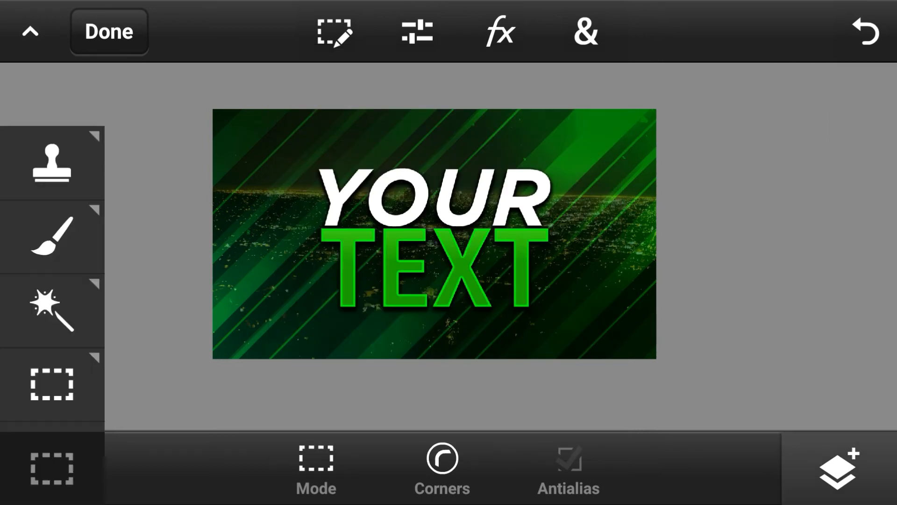
click(51, 234)
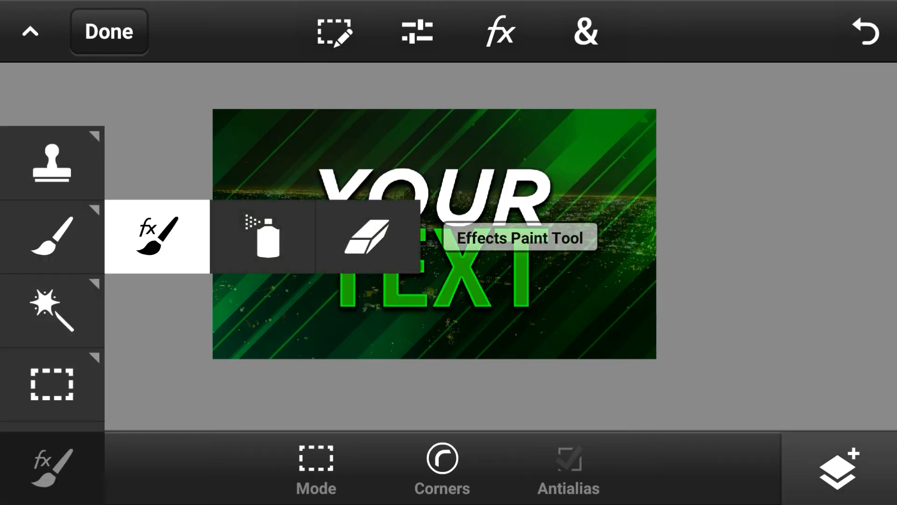
click(262, 236)
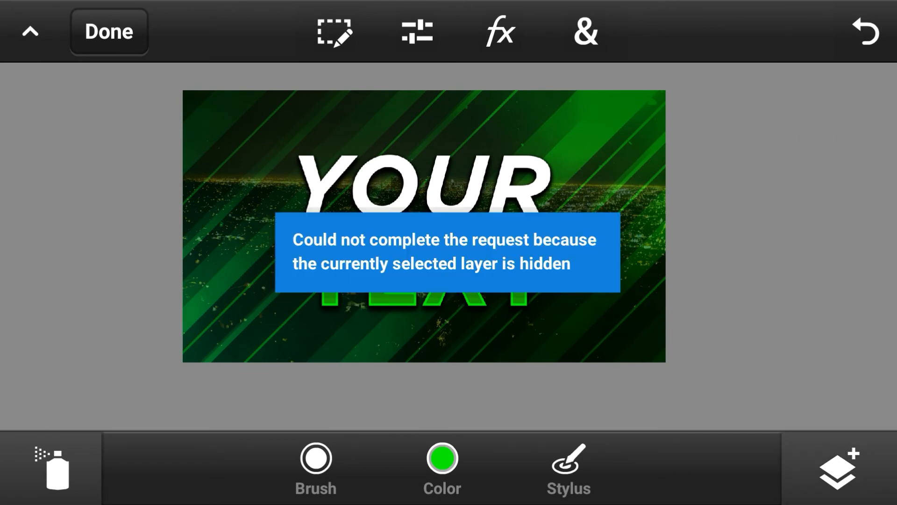
Step: Unhide the new layer, spray faint green specks over the title, and start another layer
click(837, 470)
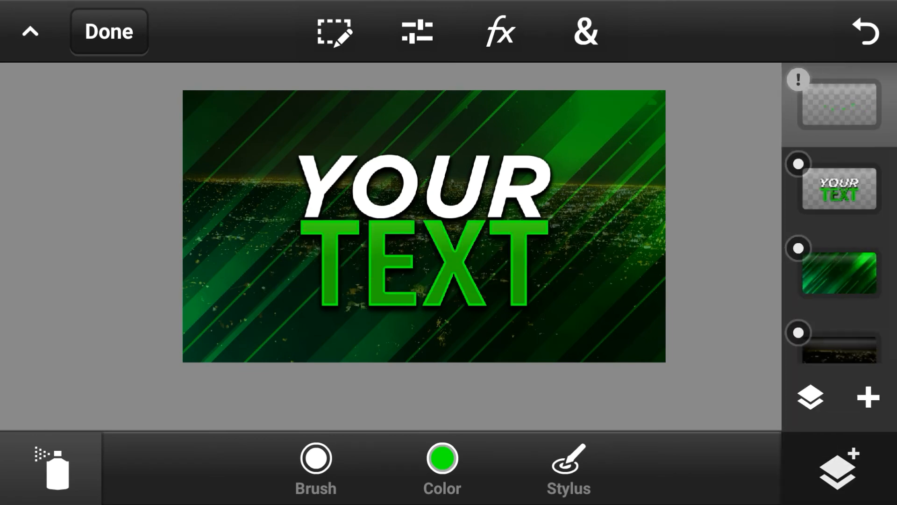
click(797, 78)
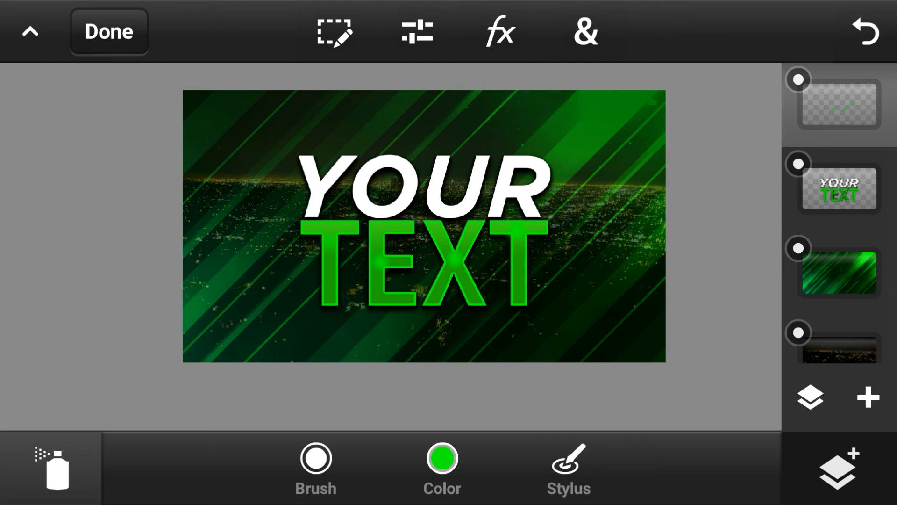
click(315, 466)
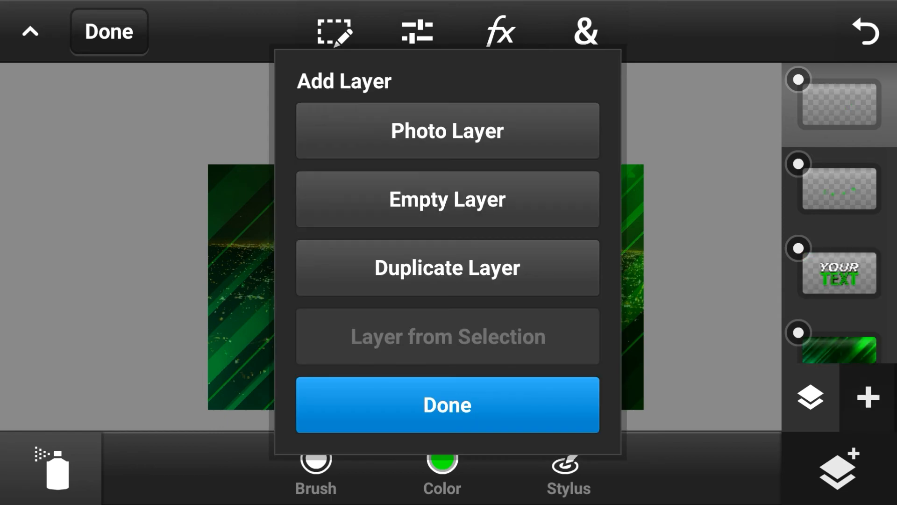
Step: Keep the layer choice and Select All on the whole canvas
click(447, 403)
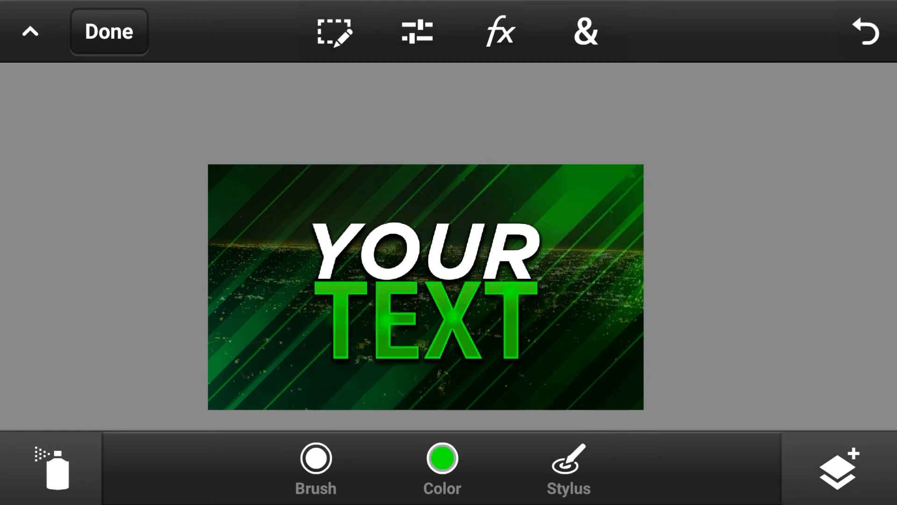
click(334, 32)
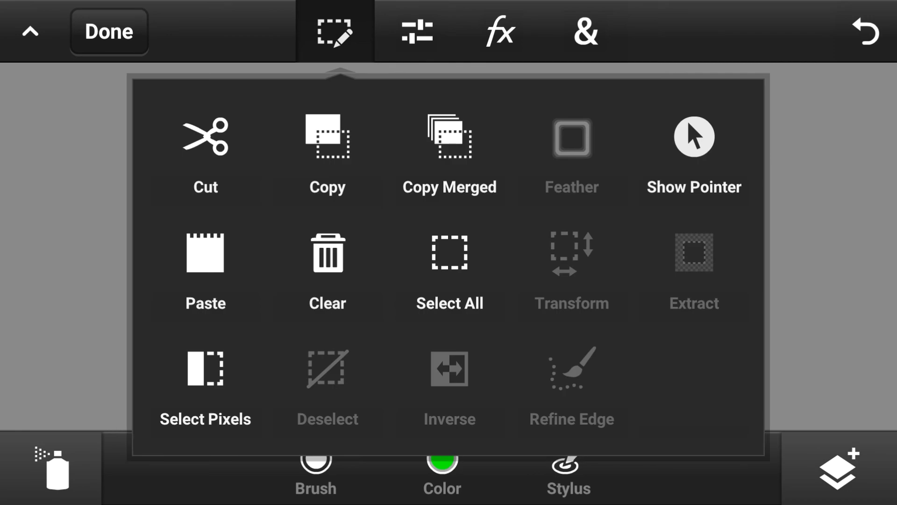
click(335, 32)
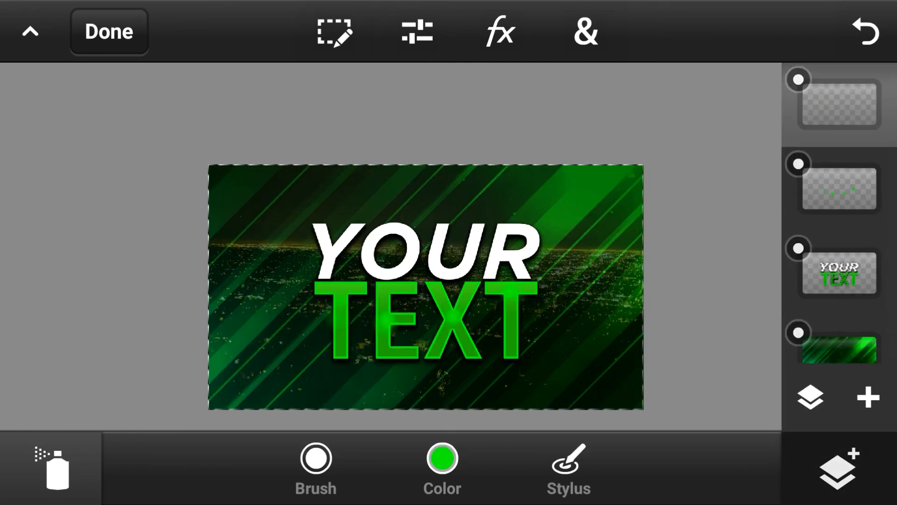
Step: Stroke the canvas-edge selection in white with a wider width as a border
click(584, 32)
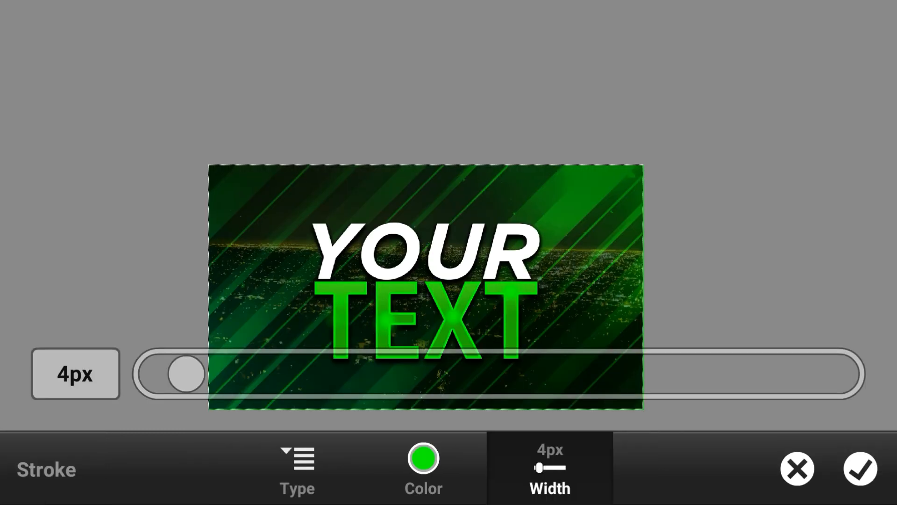
click(423, 466)
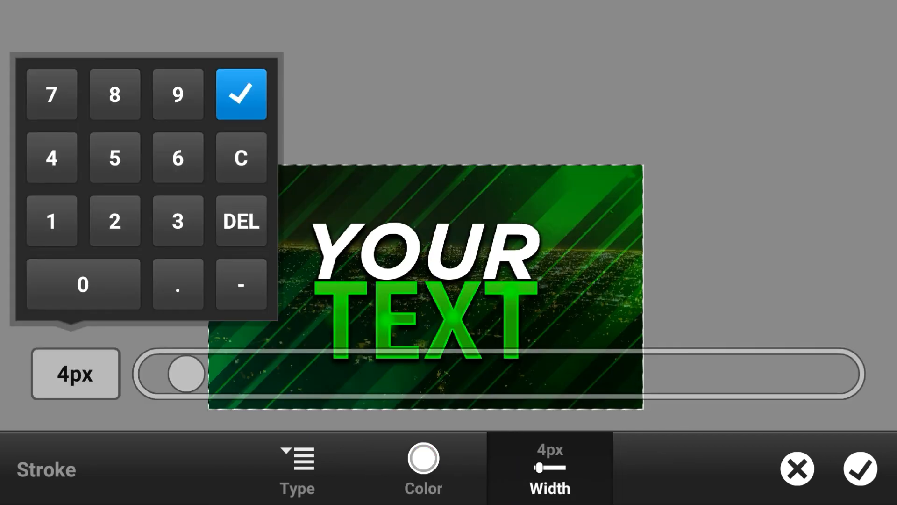
drag(183, 374, 398, 374)
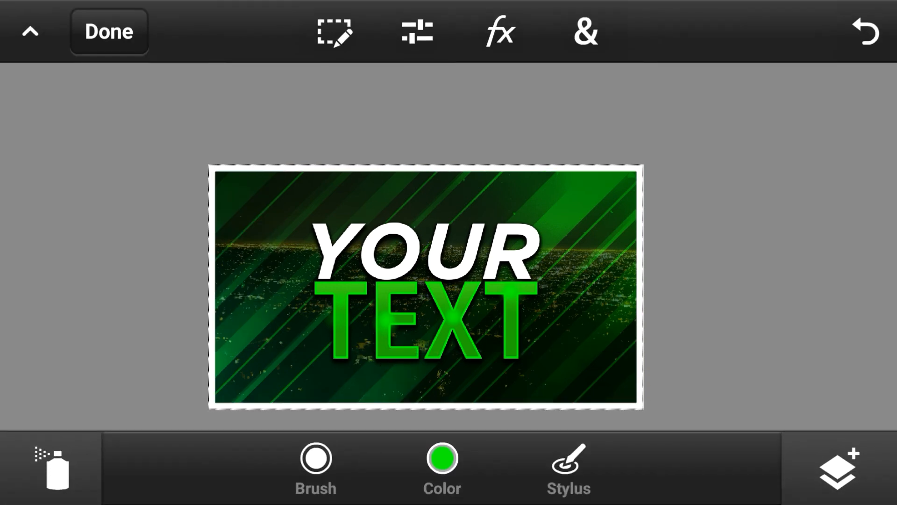
Step: Drop-shadow the white canvas border at 90°, blur 8, distance 4
click(500, 32)
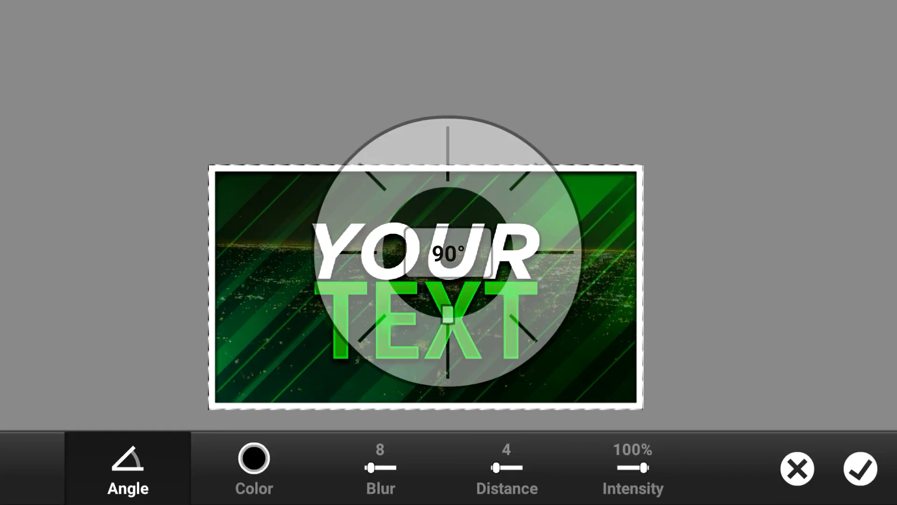
click(860, 468)
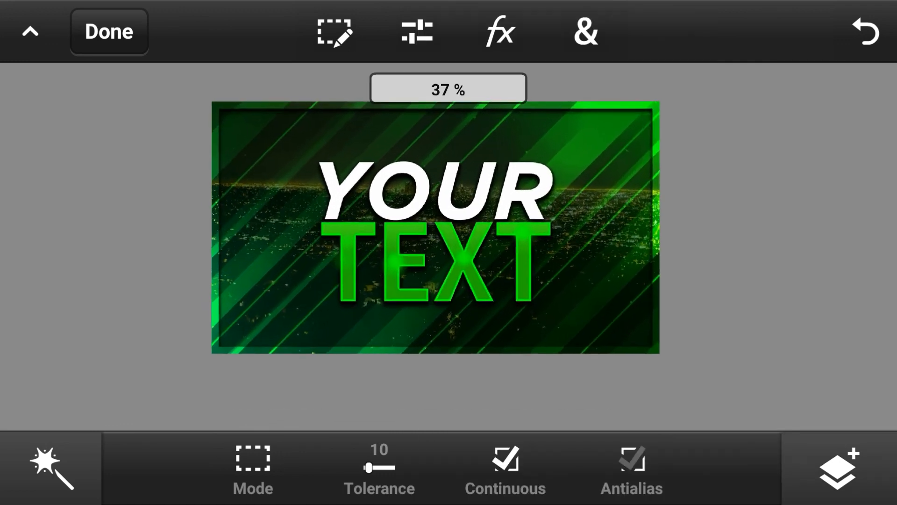
Step: Reapply a 90°, blur 8, distance 4 drop shadow from the Layers panel
click(837, 468)
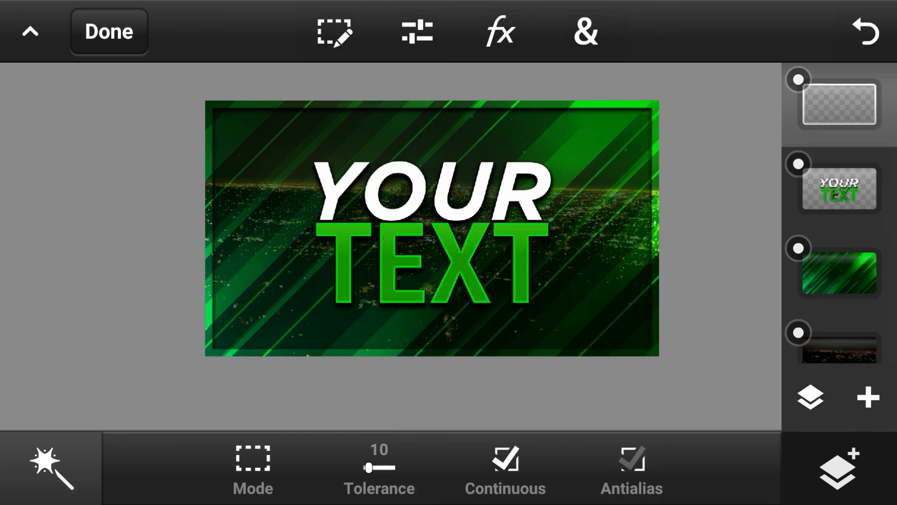
click(499, 32)
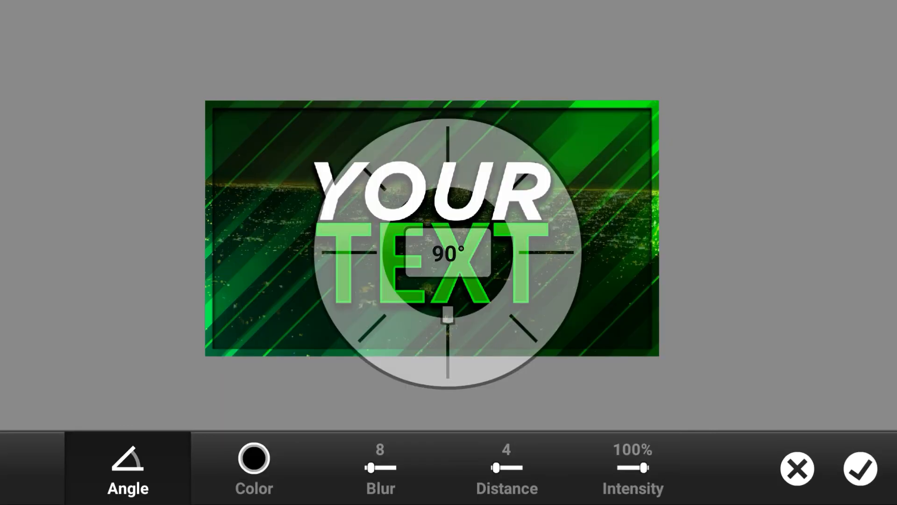
click(862, 468)
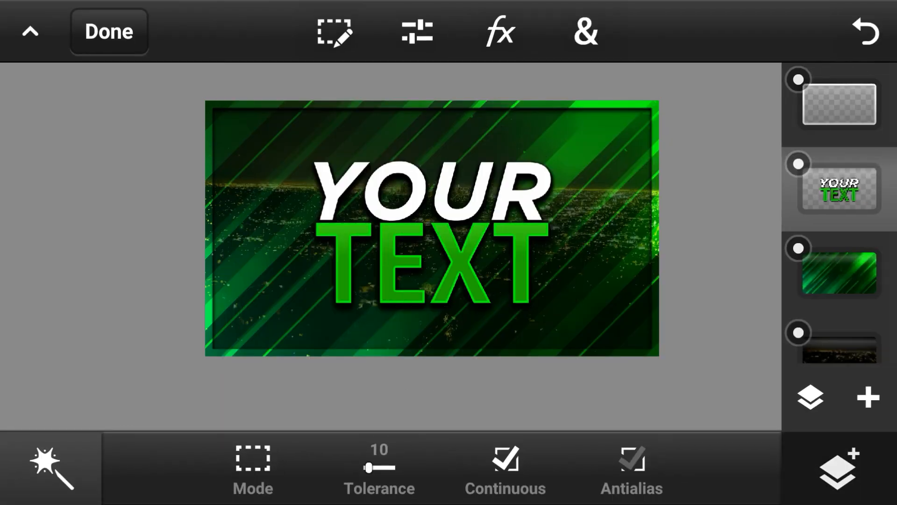